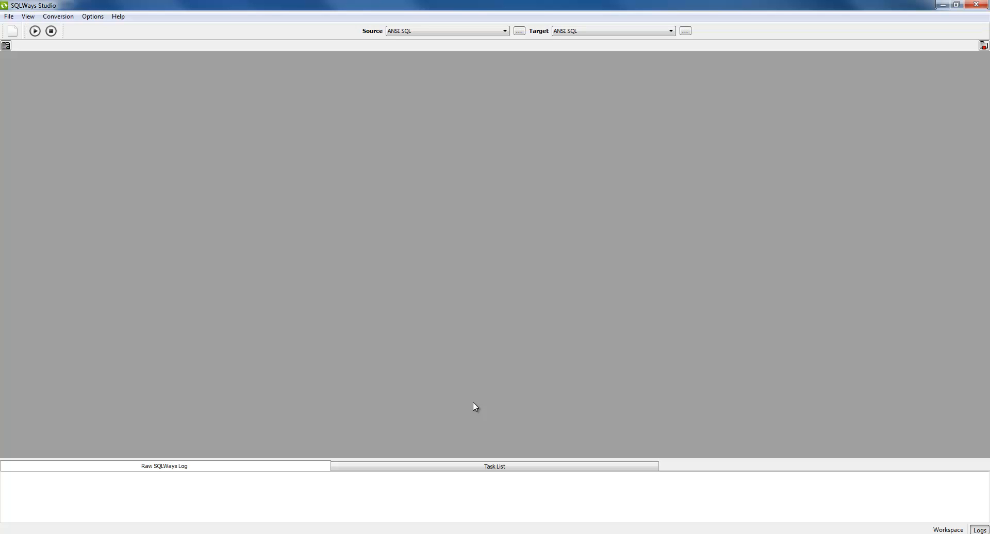
pyautogui.moveTo(374, 246)
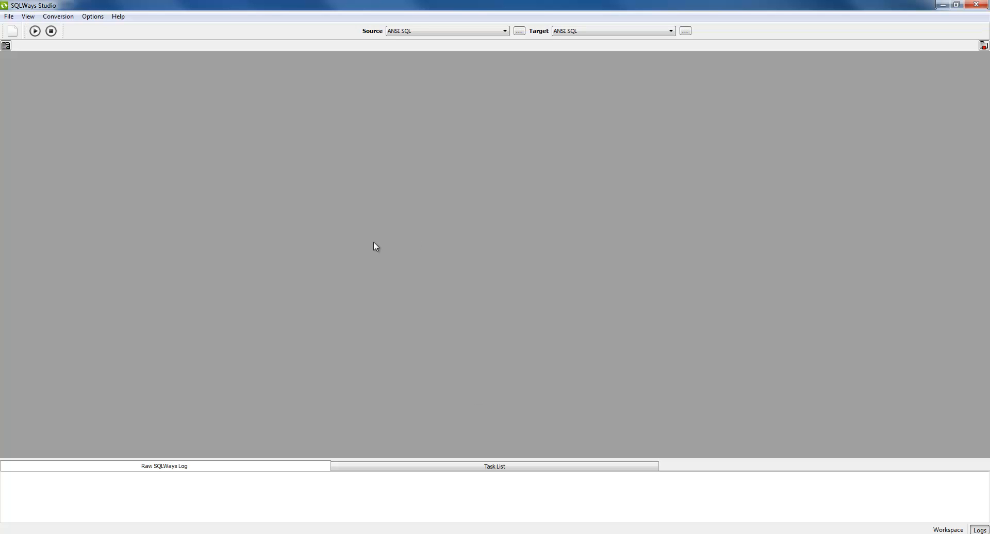
pyautogui.moveTo(426, 33)
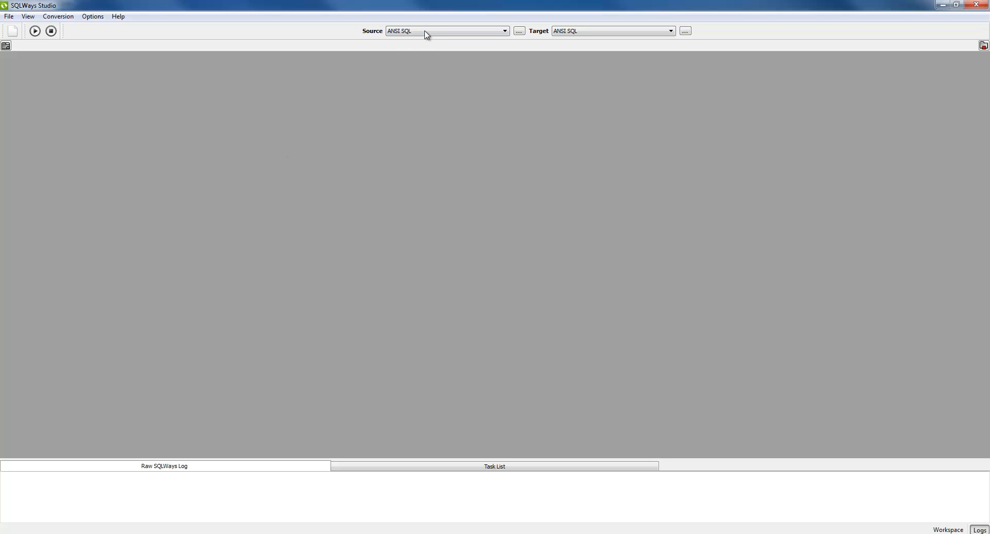
# Step: Set Informix 4GL as source and C# as target, and open a source file
pyautogui.click(504, 30)
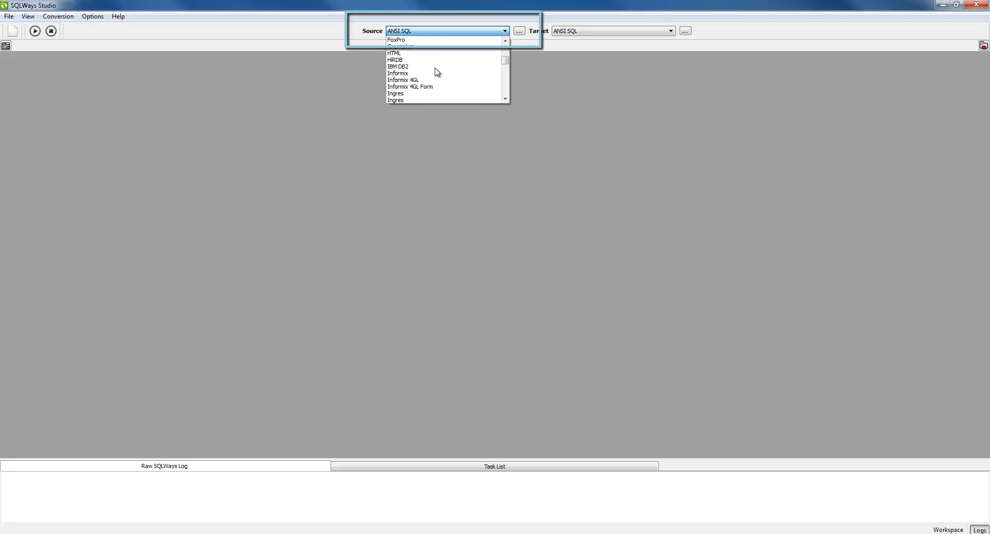
pyautogui.click(403, 79)
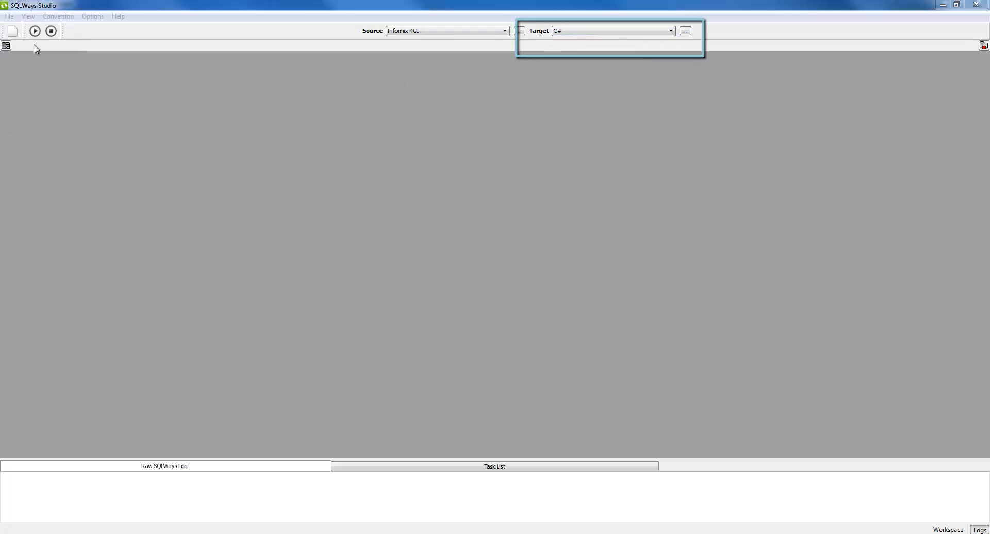
pyautogui.click(6, 46)
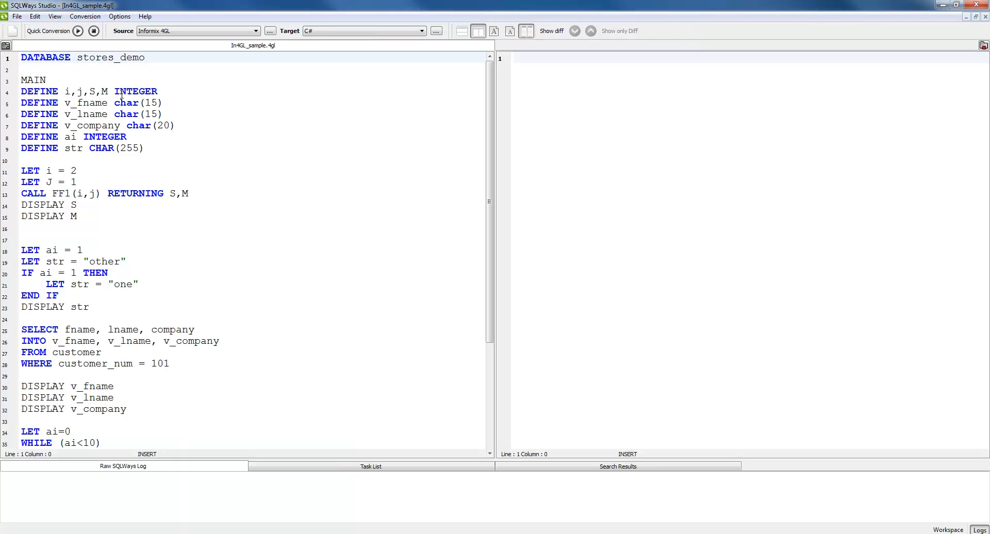
pyautogui.moveTo(256, 115)
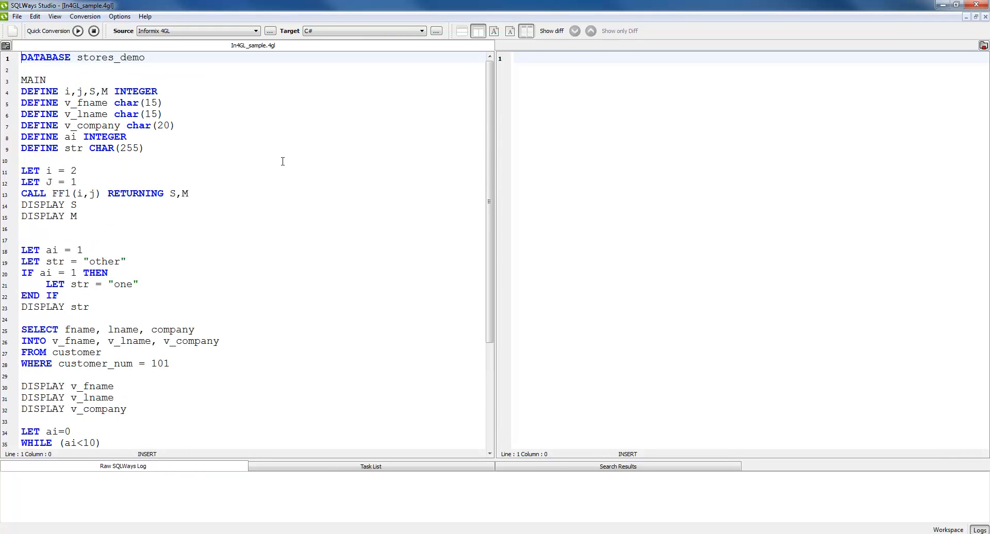
pyautogui.moveTo(183, 292)
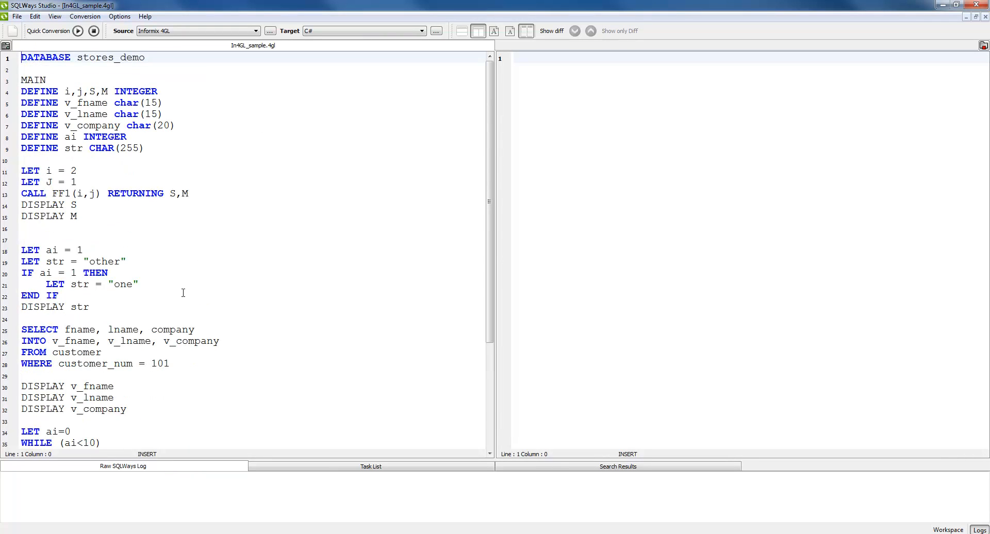
pyautogui.moveTo(113, 245)
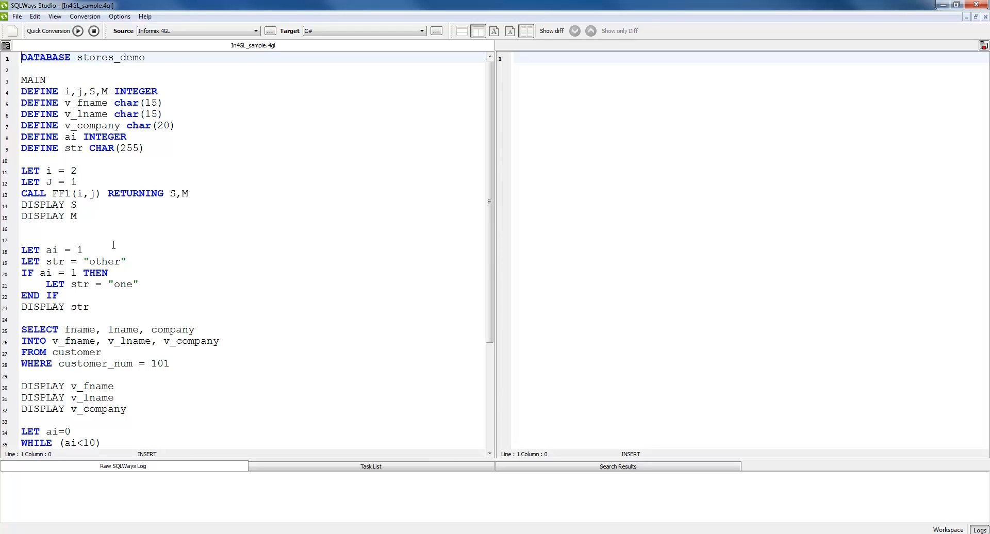
# Step: Scroll through In4GL_sample.4gl to review its main block and helper function
pyautogui.scroll(-3)
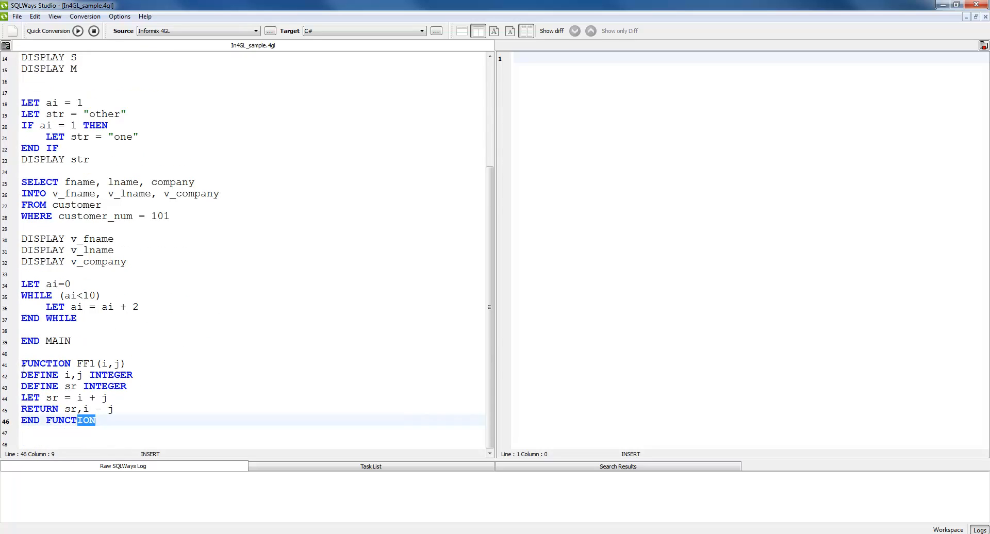
pyautogui.click(72, 284)
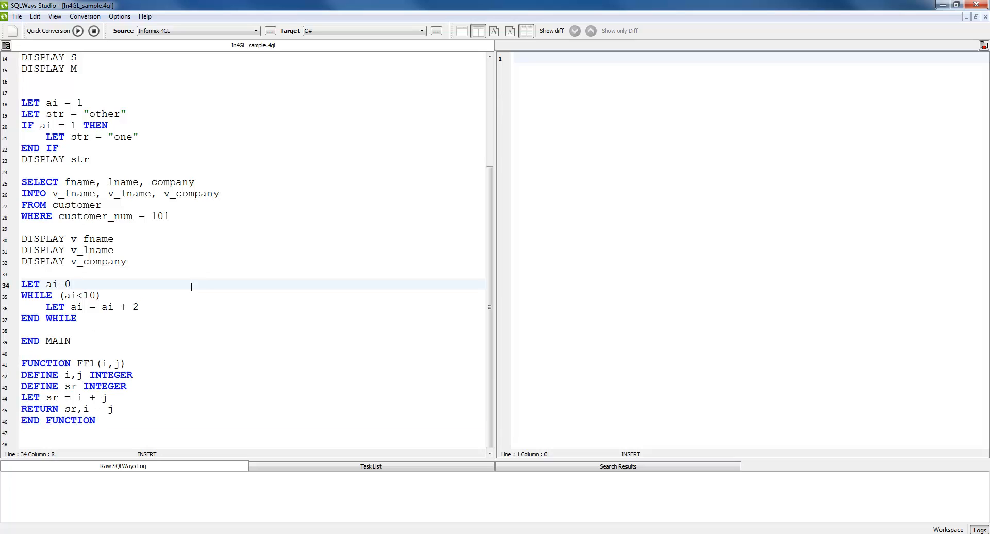
pyautogui.scroll(3)
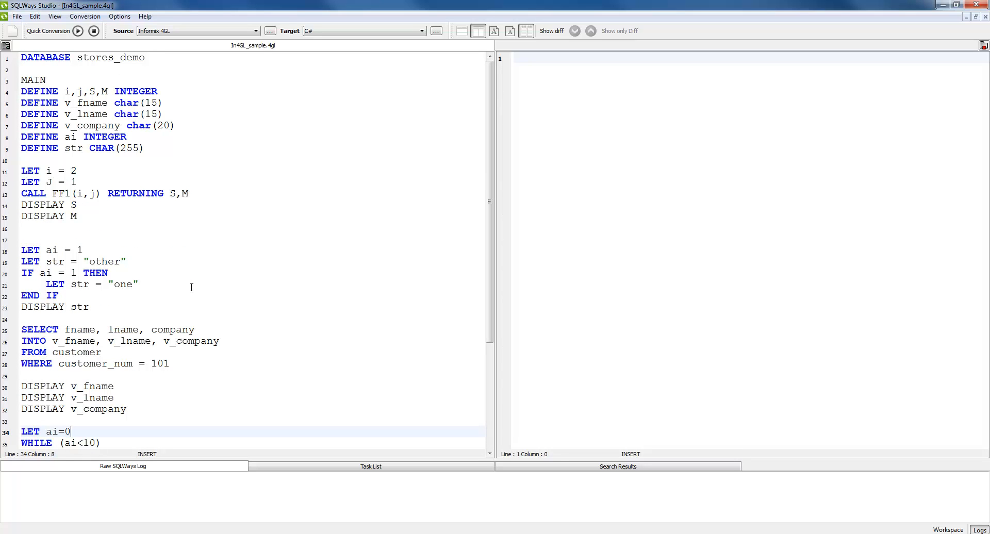
pyautogui.moveTo(138, 118)
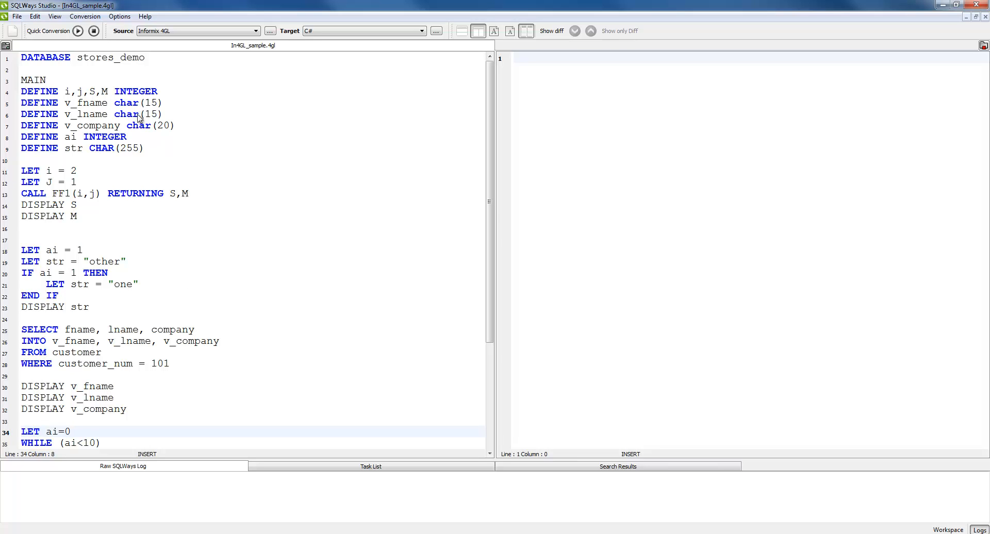
# Step: Run Quick Conversion to turn In4GL_sample.4gl into the In4GL_sample C# class
pyautogui.click(52, 30)
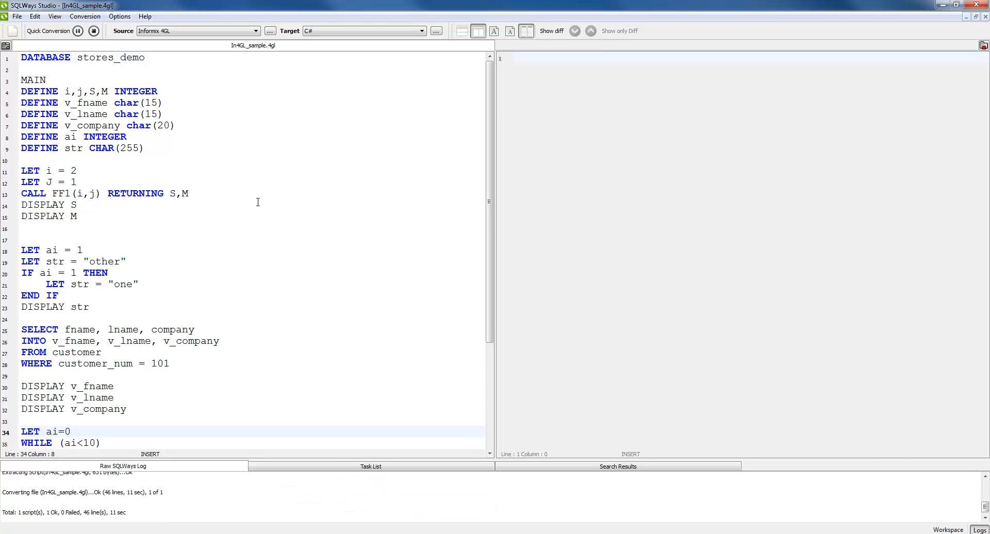
pyautogui.click(53, 31)
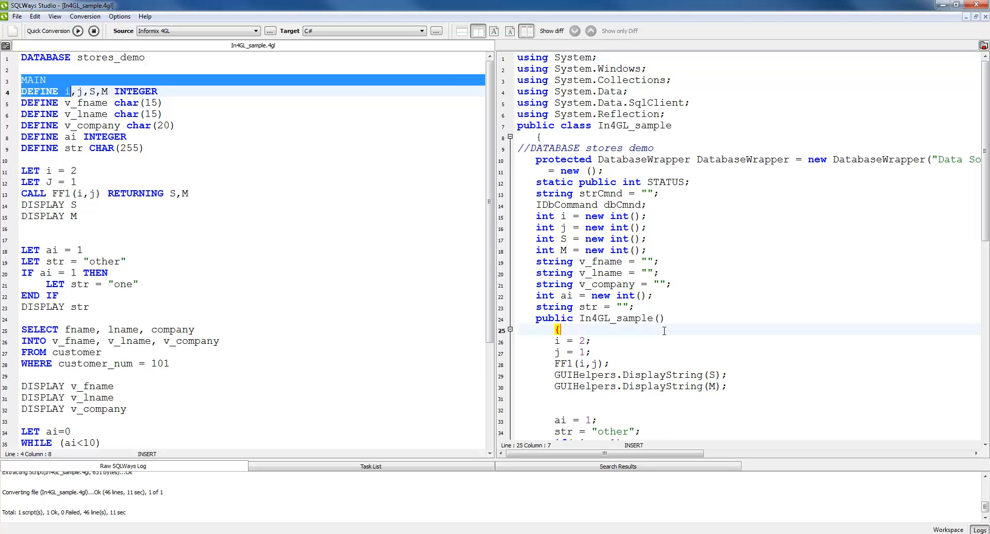
# Step: Scroll the C# result to compare CALL FF1 with the generated FF1(i,j); call
pyautogui.scroll(-3)
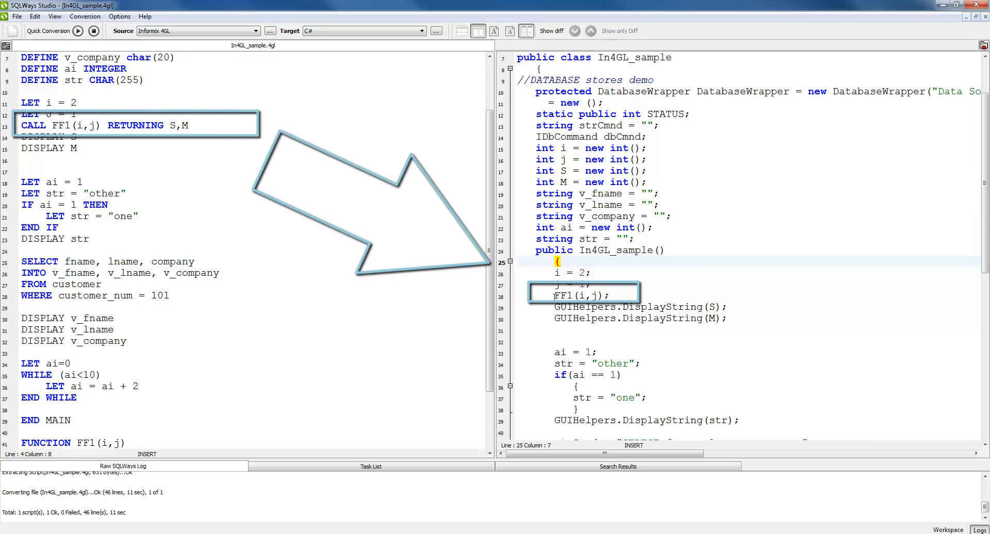
pyautogui.doubleClick(562, 295)
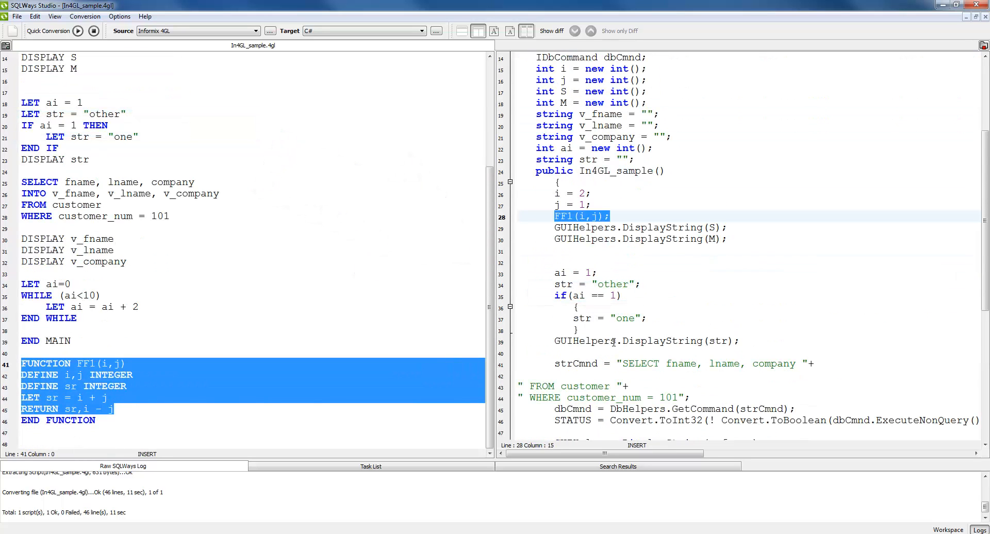
pyautogui.scroll(-3)
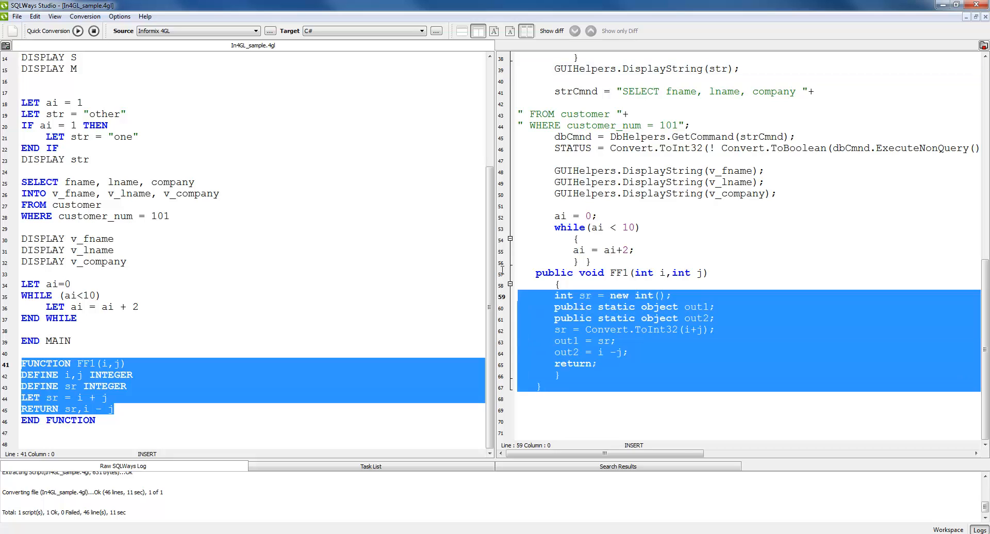
pyautogui.click(391, 410)
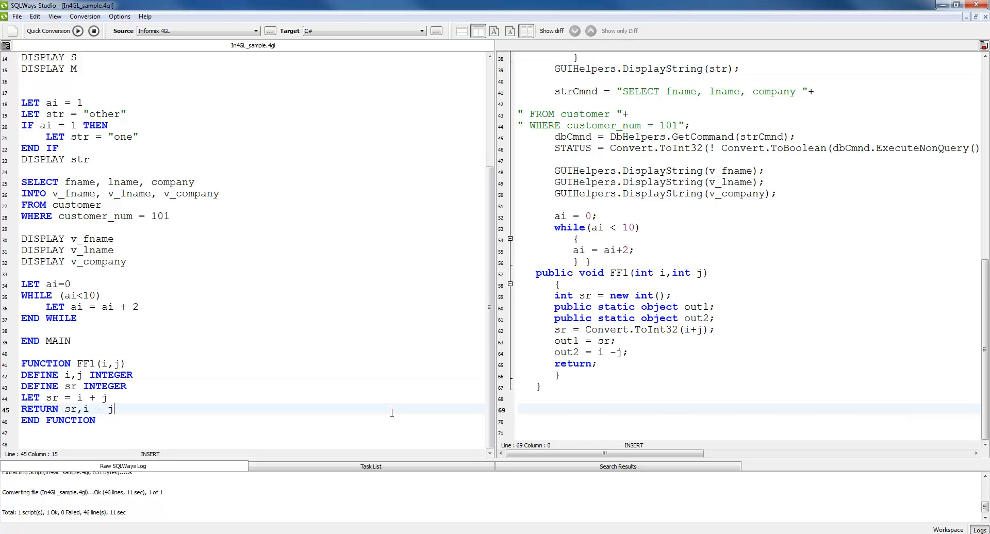
pyautogui.scroll(3)
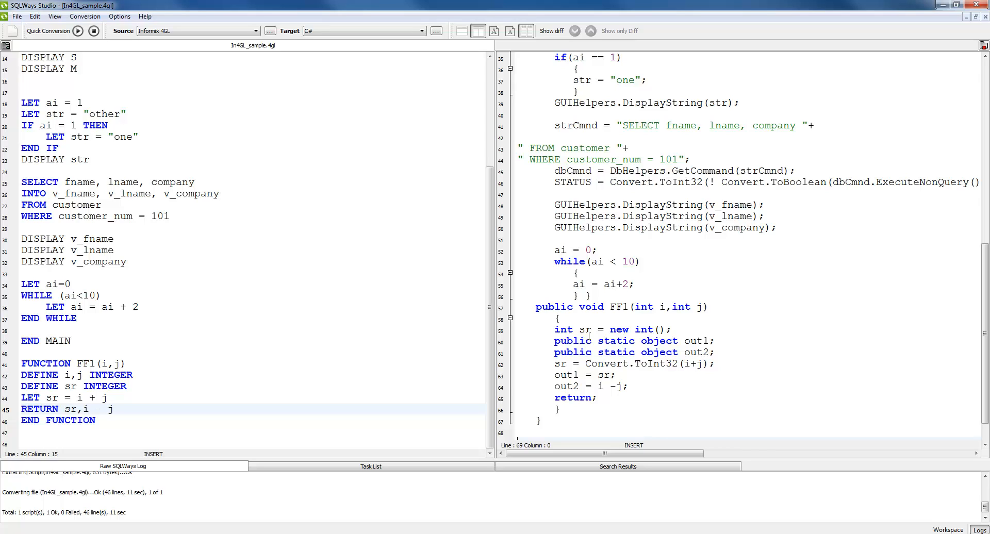
pyautogui.scroll(3)
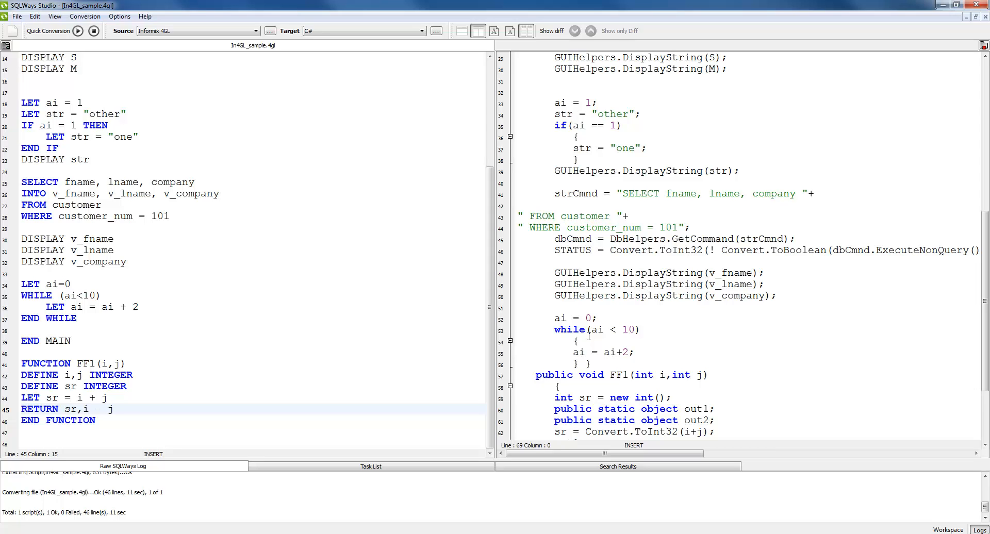
pyautogui.moveTo(663, 339)
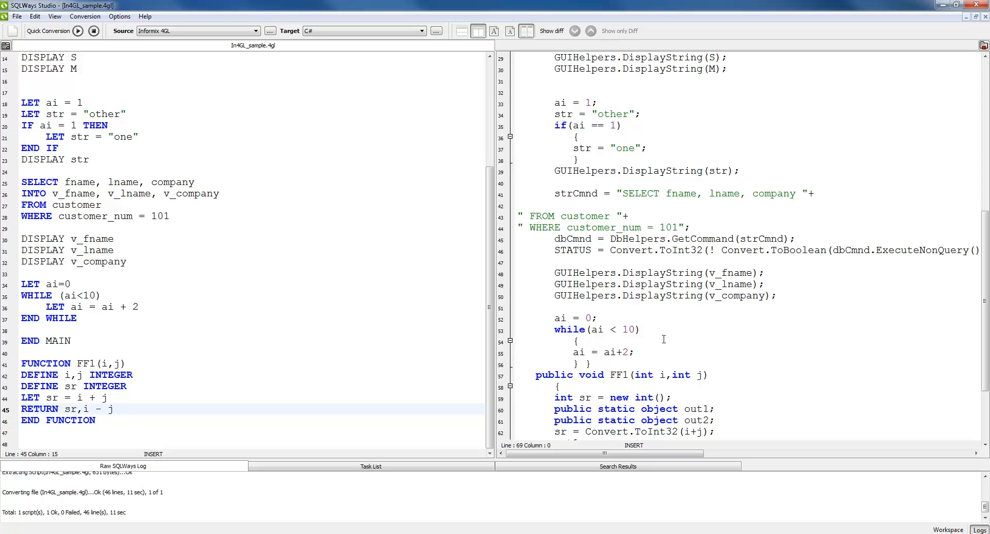
pyautogui.scroll(3)
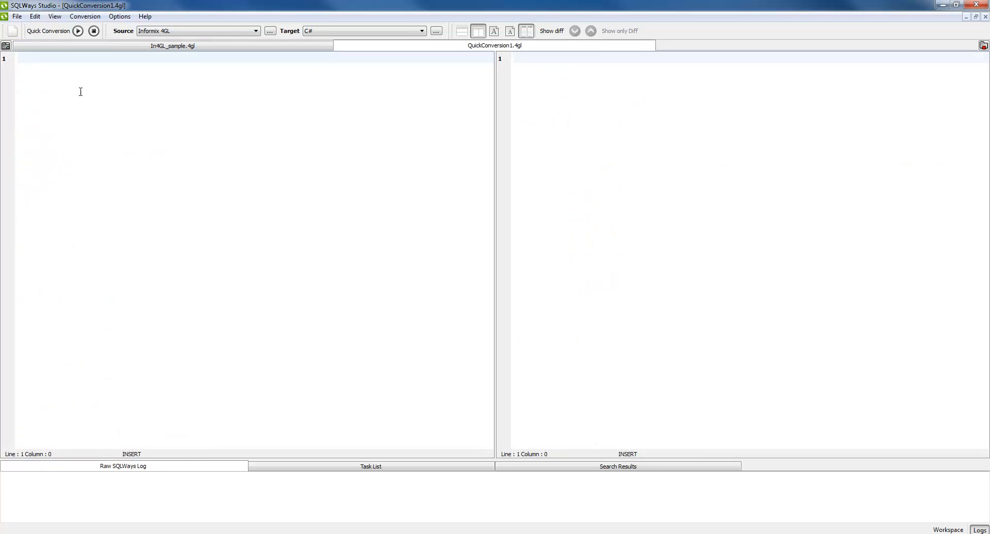
pyautogui.moveTo(937, 47)
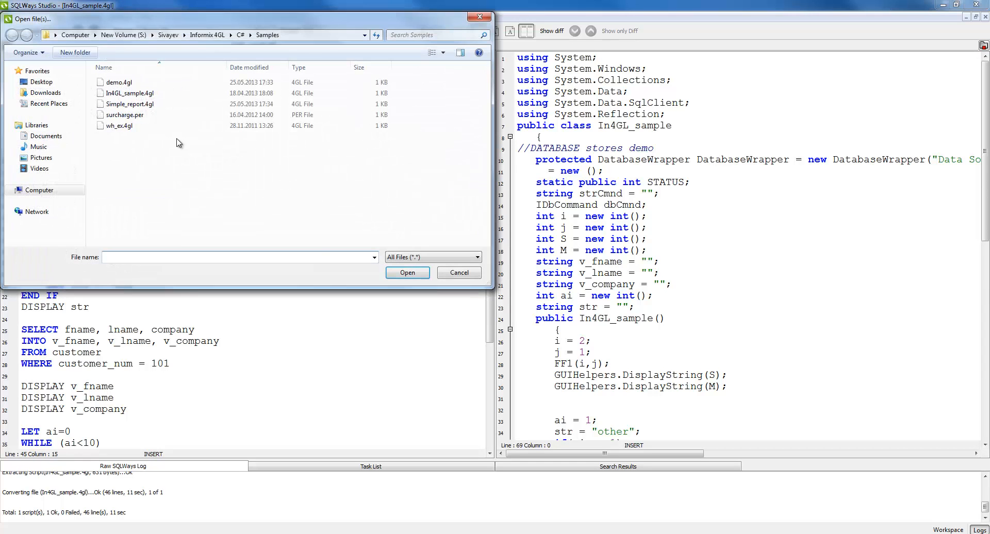
# Step: Load surcharge.per from the Samples folder as the source
pyautogui.doubleClick(124, 114)
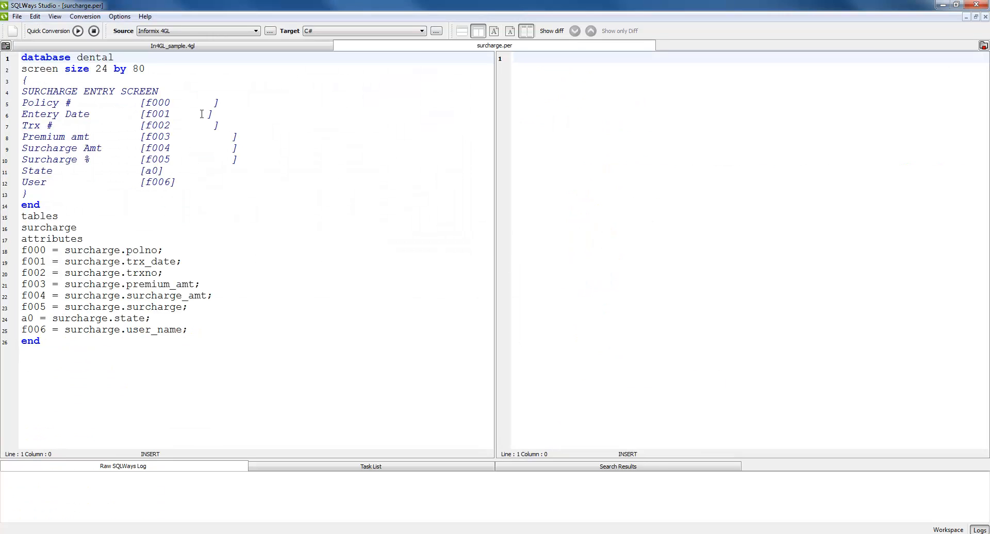
# Step: Select the SURCHARGE ENTRY SCREEN layout lines in surcharge.per
pyautogui.click(89, 91)
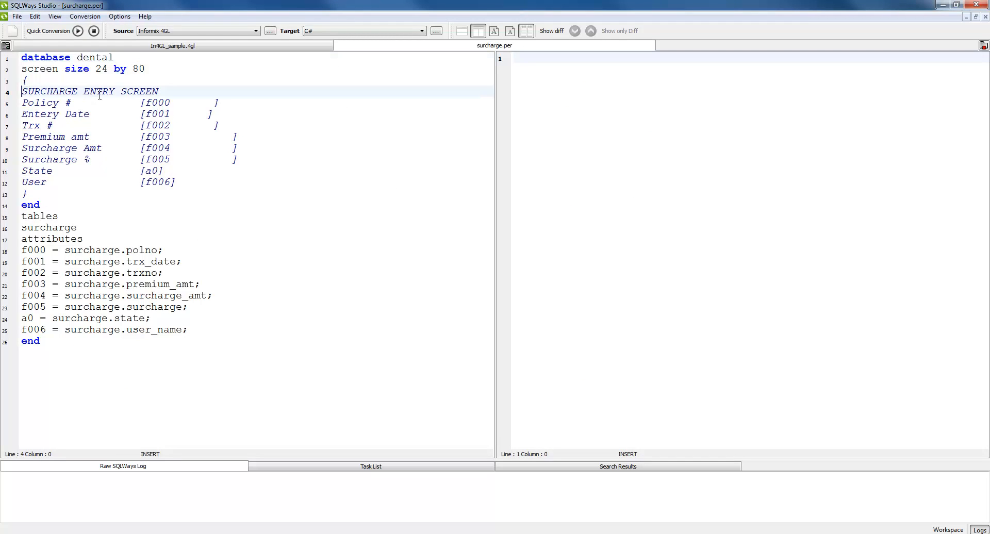
pyautogui.moveTo(21, 91); pyautogui.dragTo(57, 216)
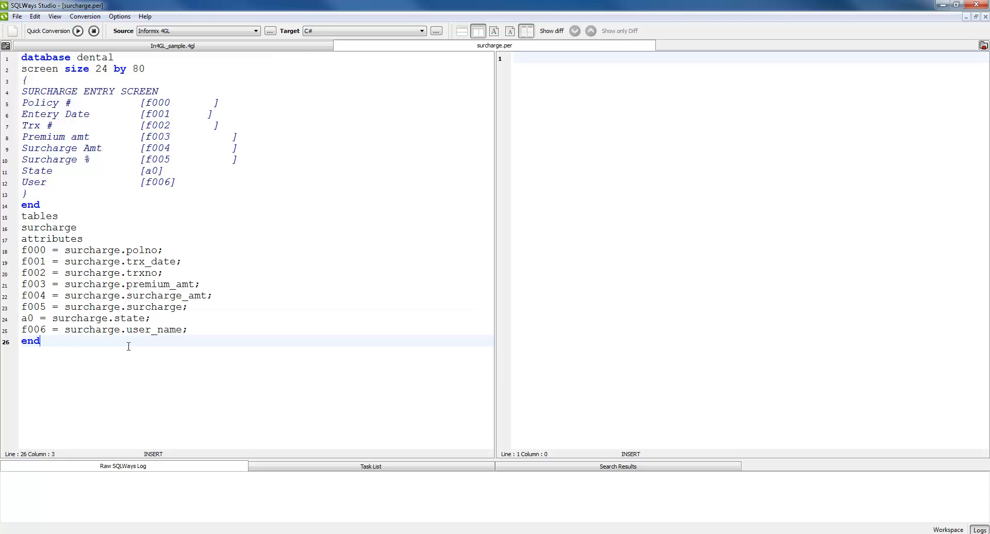
pyautogui.moveTo(213, 92)
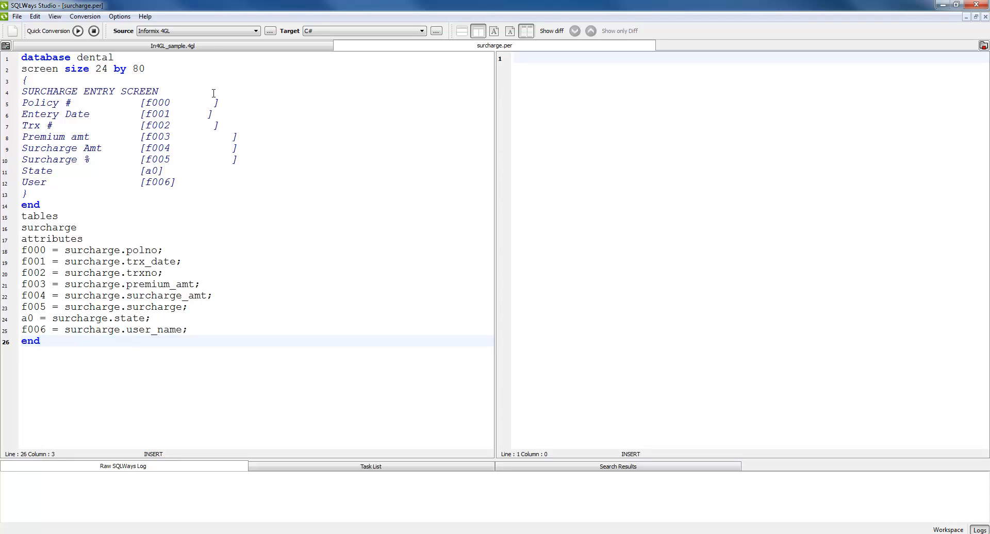
# Step: Switch the source type for surcharge.per to Informix 4GL Form
pyautogui.click(254, 31)
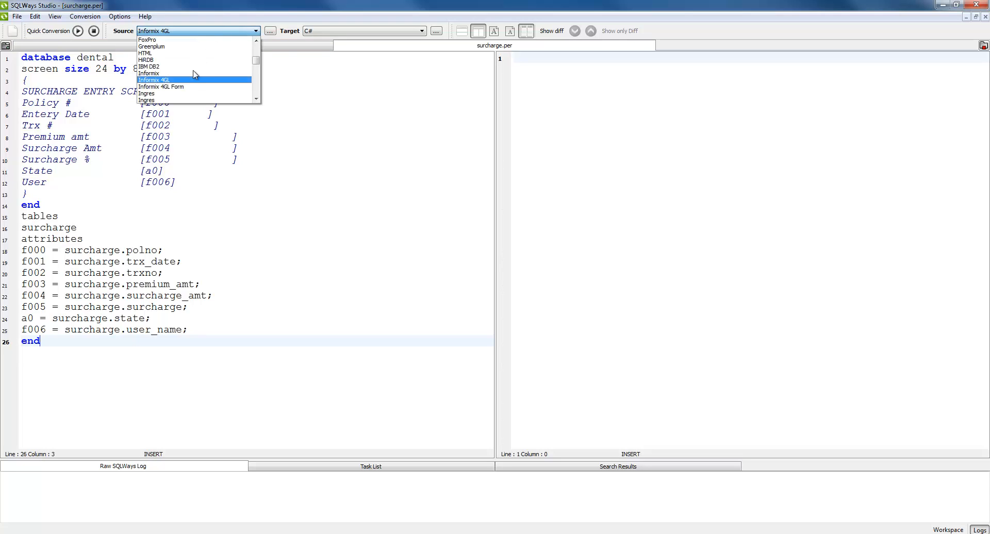
pyautogui.click(161, 86)
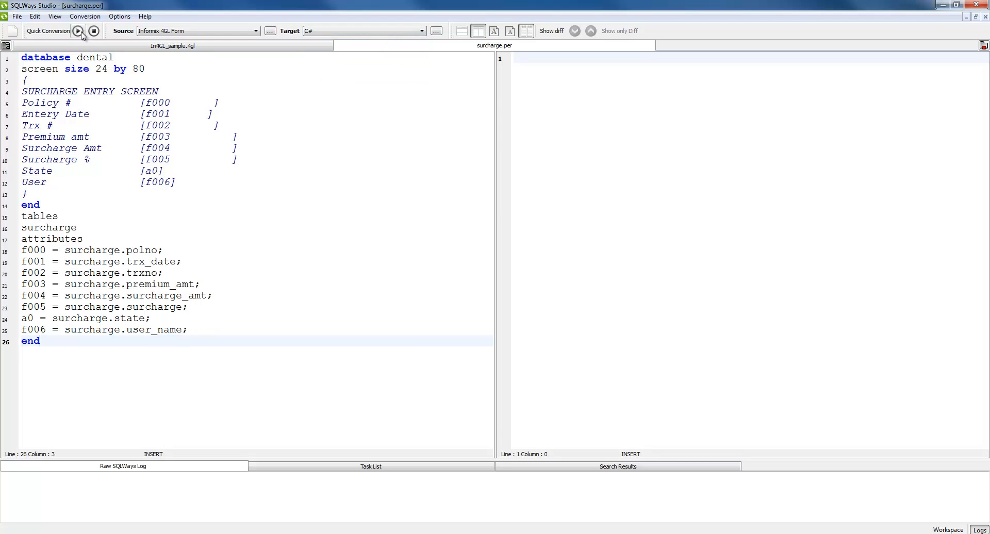
# Step: Convert surcharge.per into the C# surcharge_frm UserControl class
pyautogui.click(78, 31)
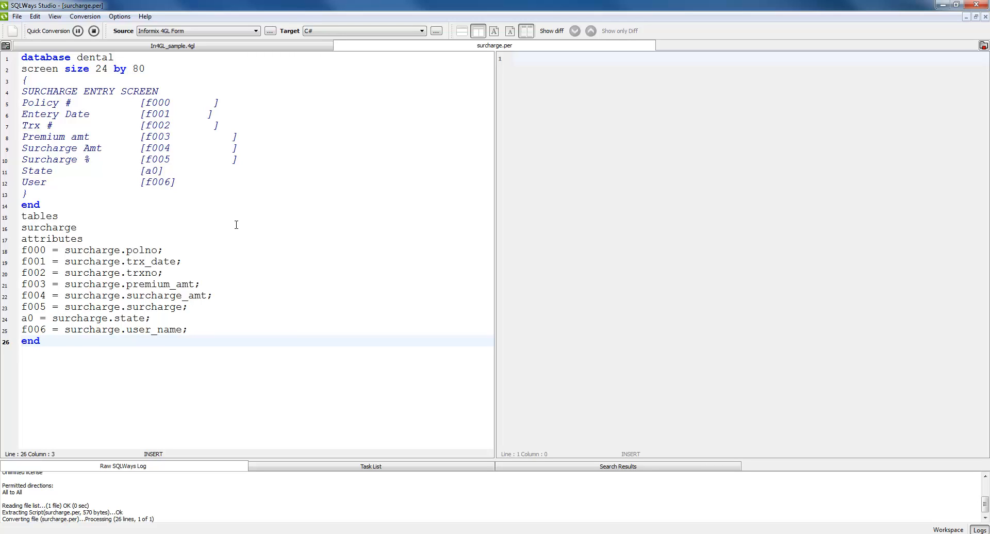
pyautogui.click(40, 341)
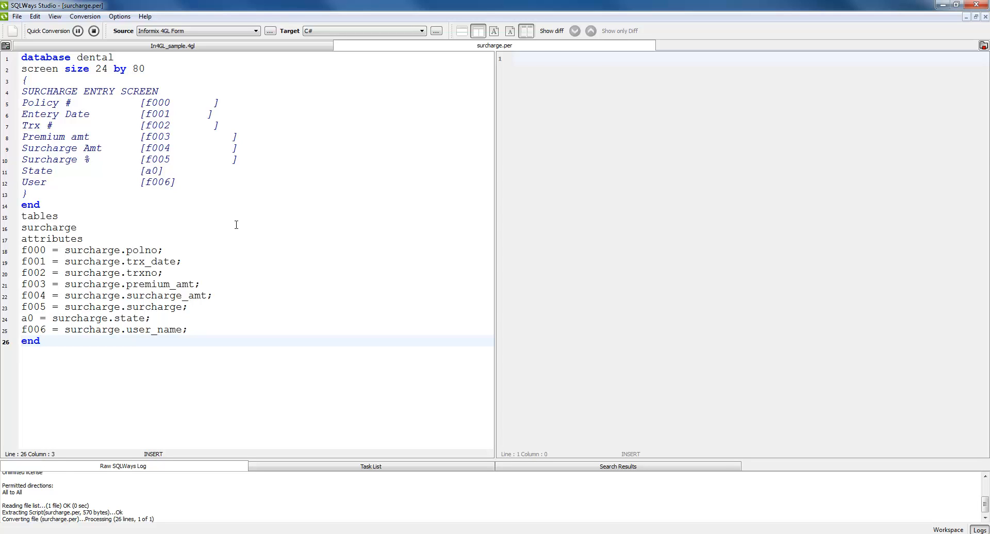
pyautogui.click(71, 31)
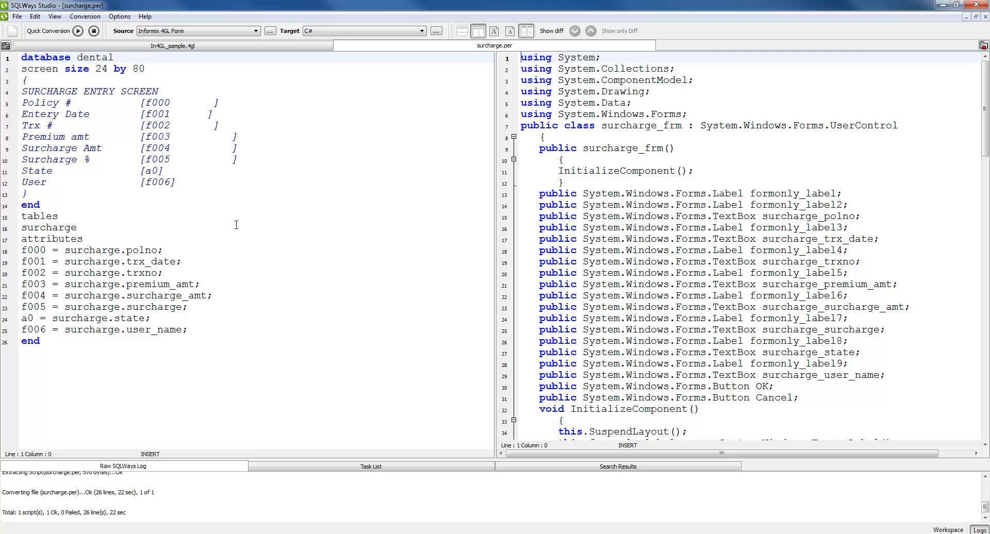
# Step: Enlarge the result pane and scroll to the InitializeComponent label and text box code
pyautogui.rightClick(235, 224)
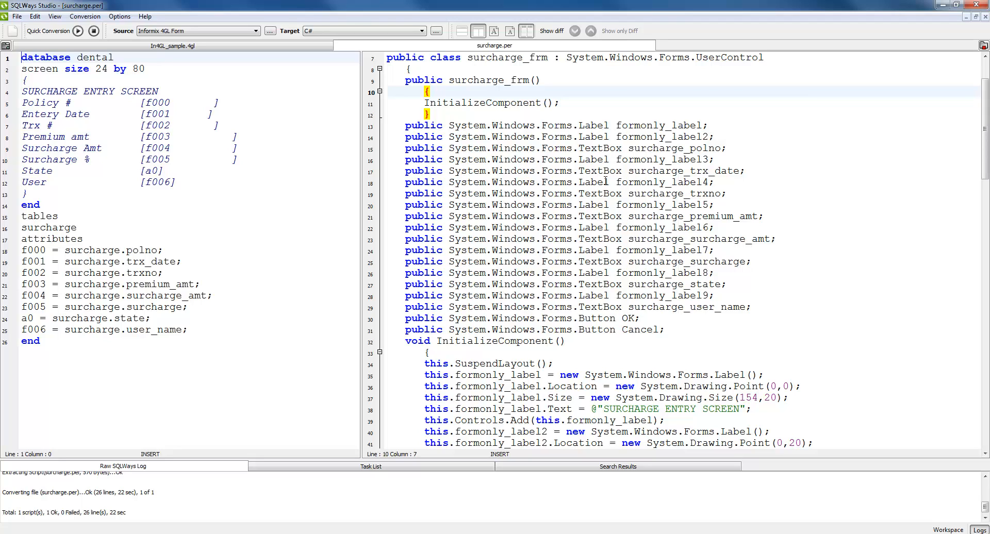
pyautogui.scroll(-3)
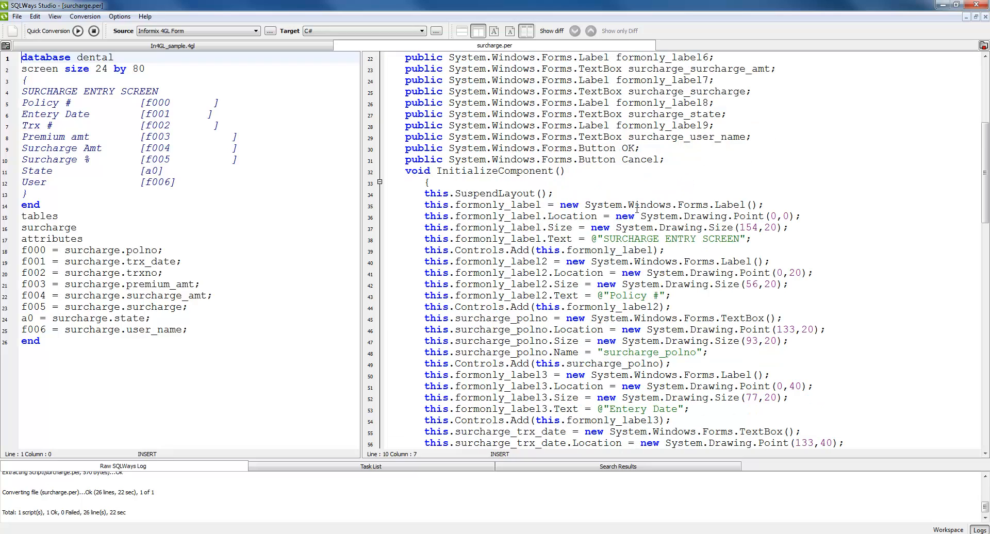
pyautogui.scroll(-3)
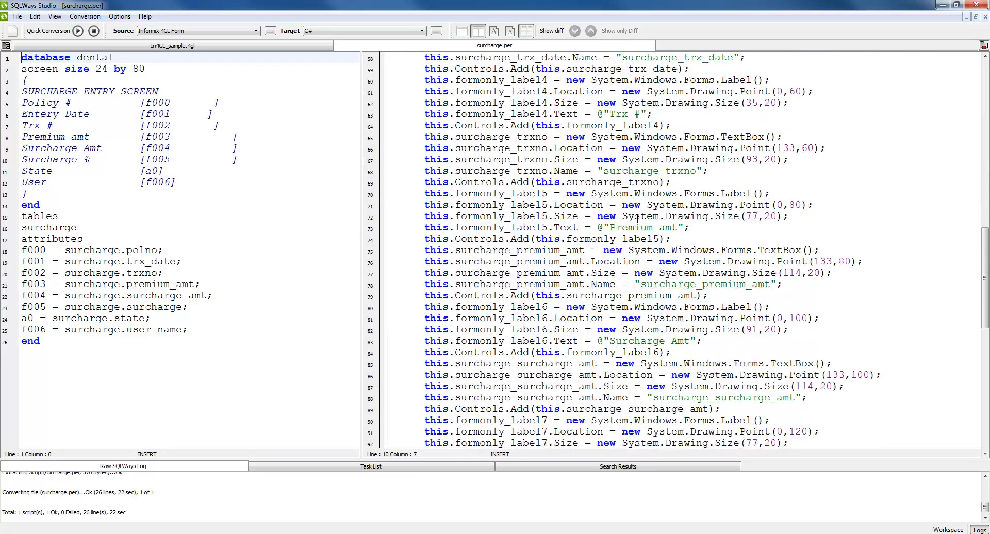
pyautogui.scroll(-3)
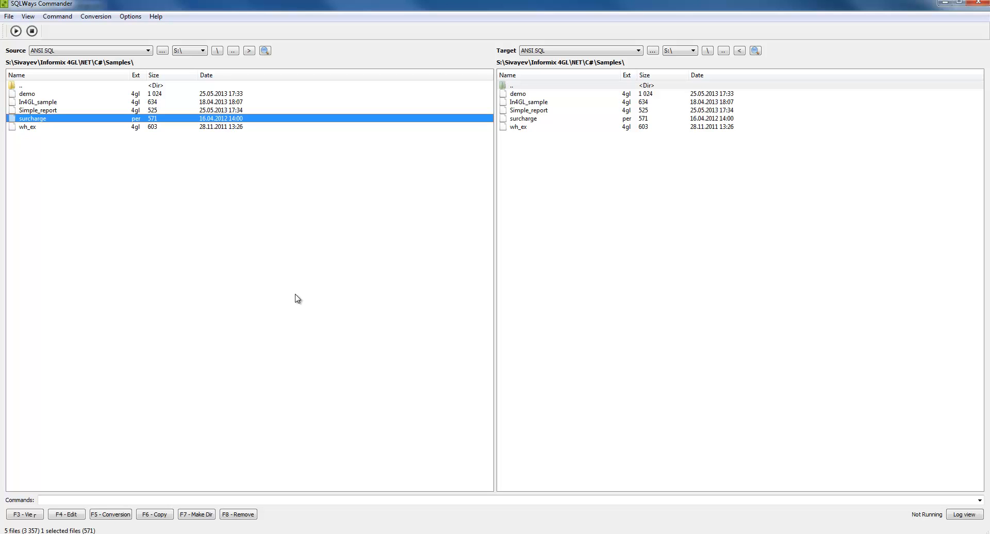
pyautogui.moveTo(32, 92)
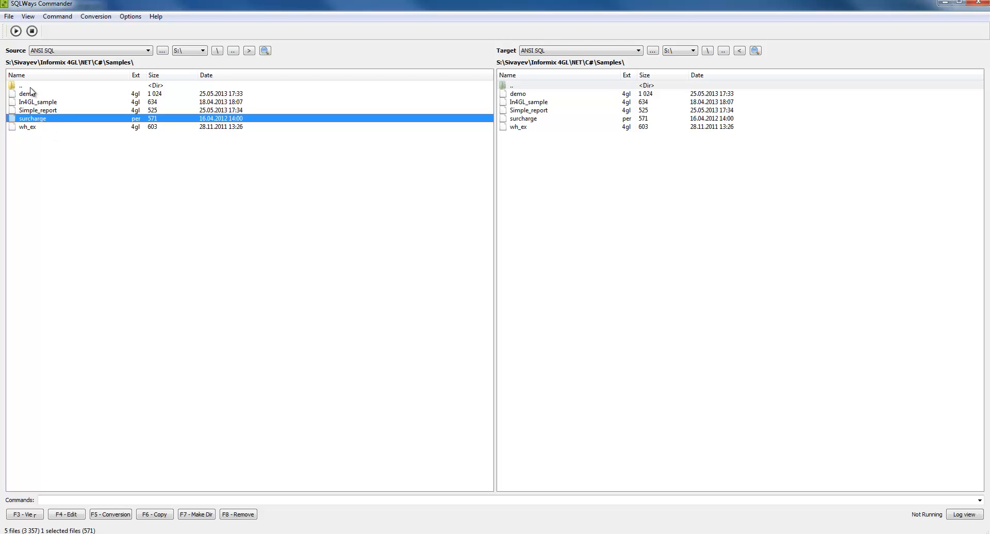
# Step: Navigate the source panel up from Samples to its parent C# folder
pyautogui.doubleClick(20, 85)
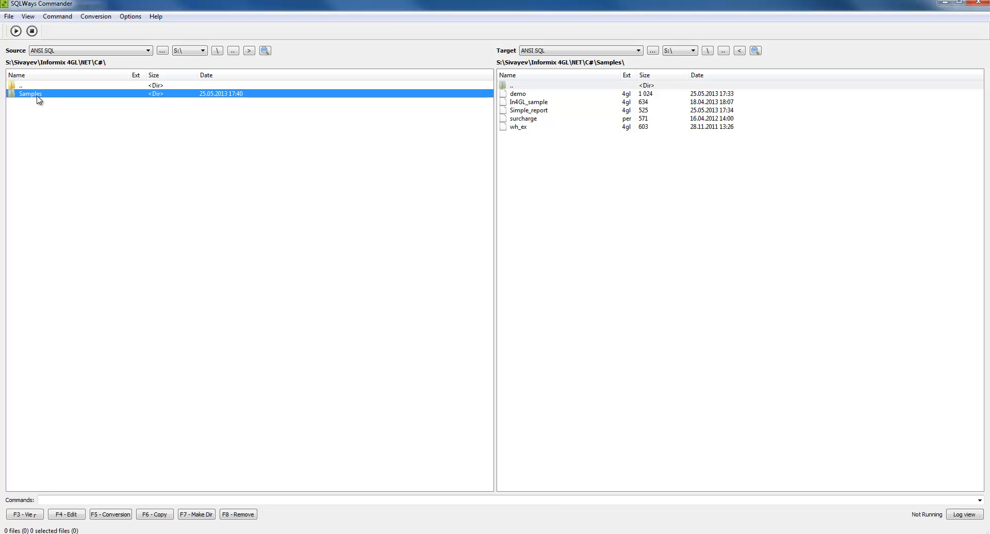
pyautogui.moveTo(73, 109)
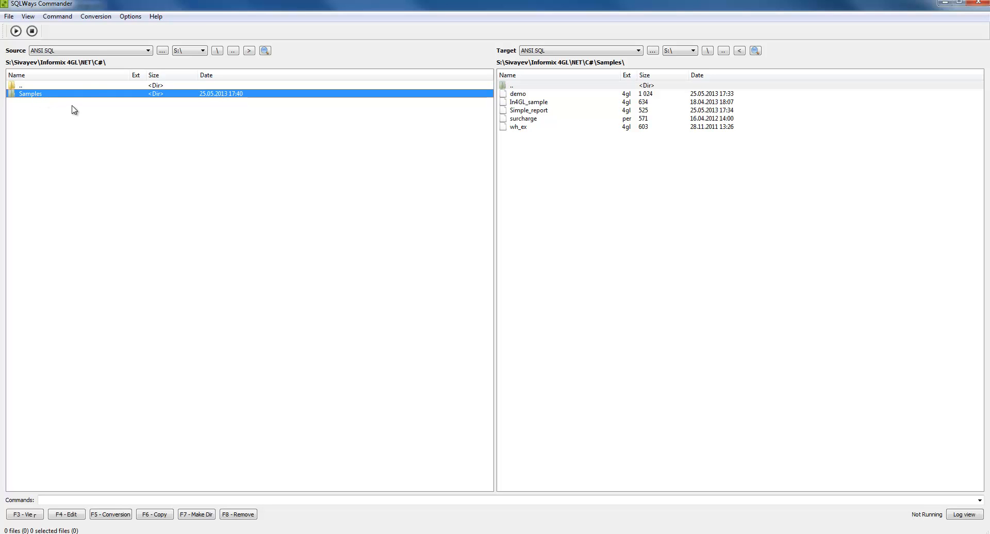
# Step: Choose Informix 4GL as the source language and open the target language list
pyautogui.click(148, 50)
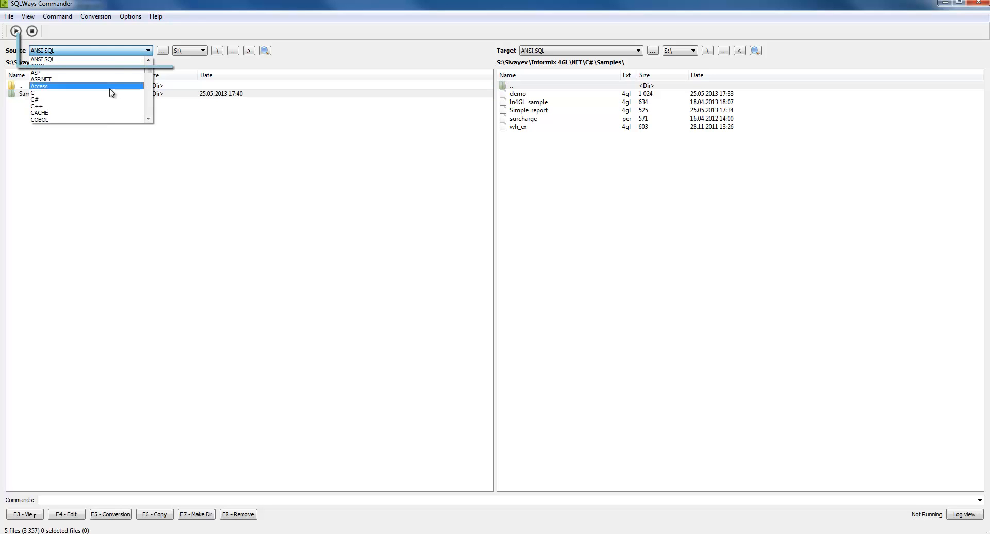
pyautogui.click(63, 59)
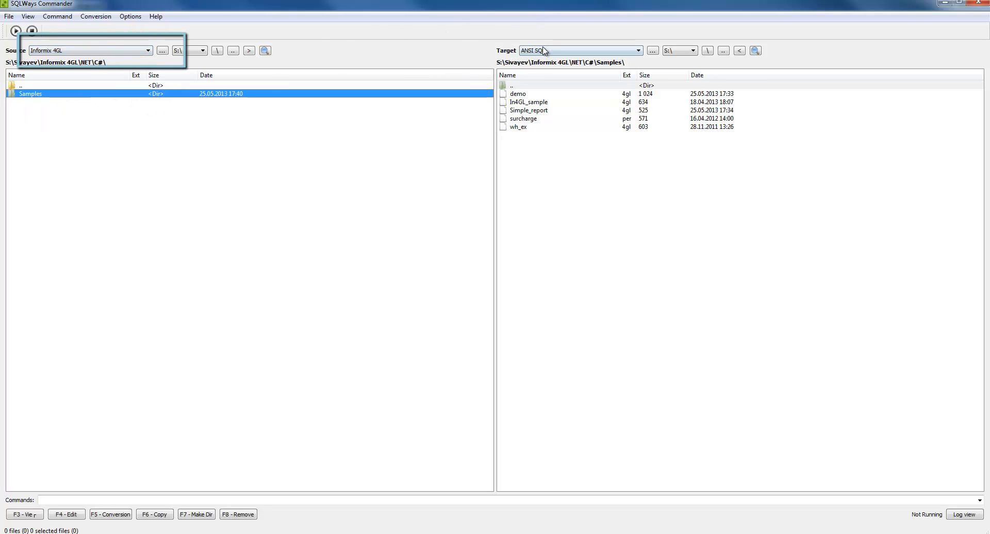
pyautogui.click(636, 50)
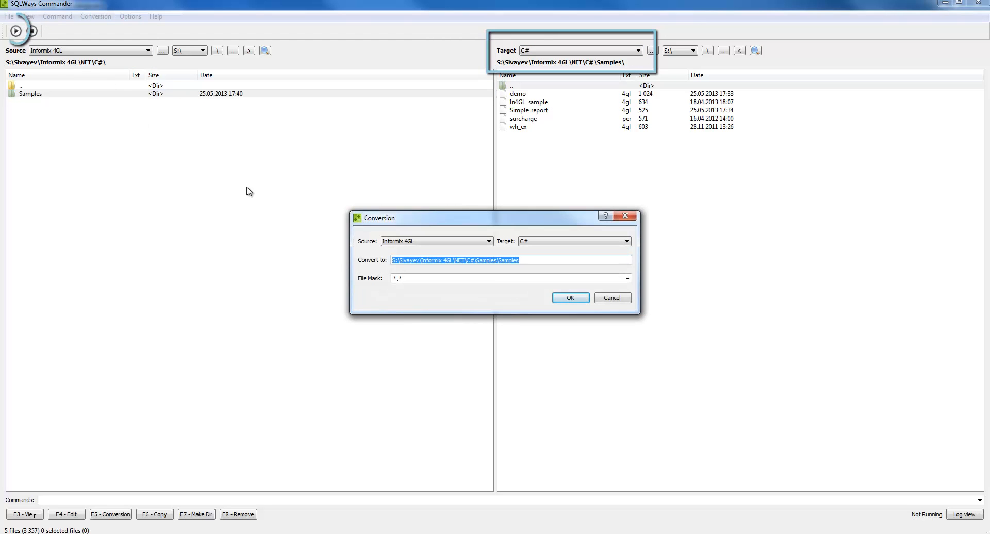
# Step: Send output to a \rslt subfolder, set file mask *.4gl, and start conversion
pyautogui.click(535, 259)
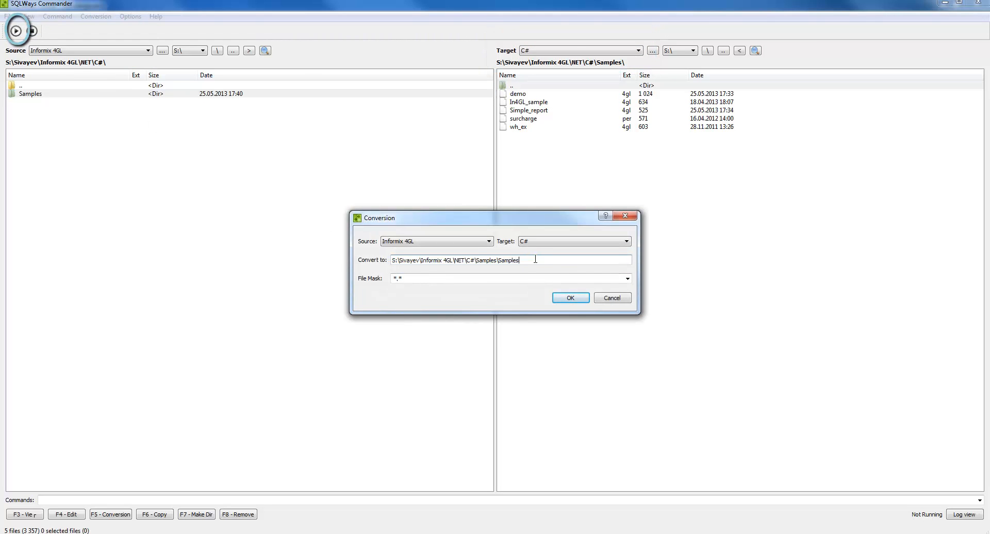
pyautogui.write('\\rslt')
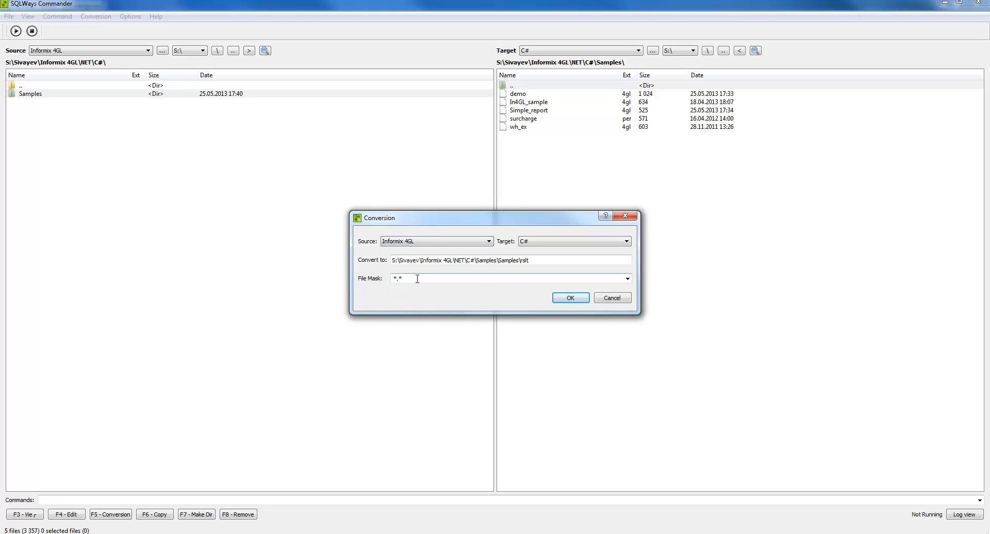
pyautogui.press('BackSpace')
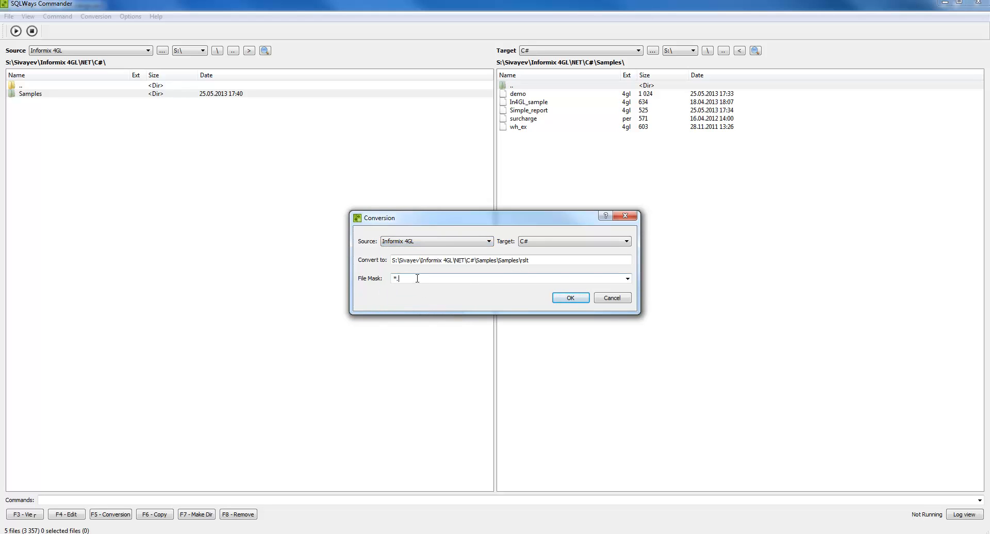
pyautogui.write('4')
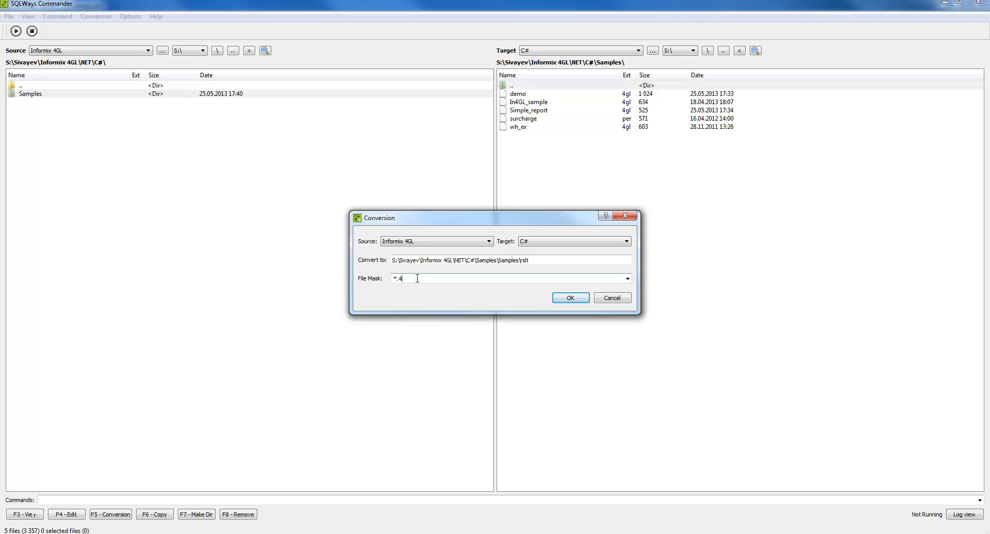
pyautogui.write('gl')
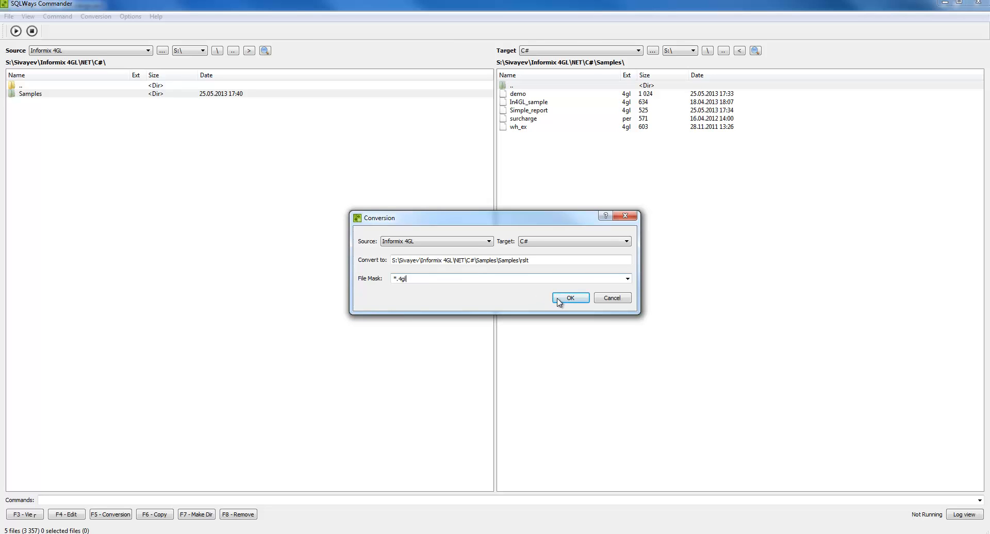
pyautogui.click(569, 297)
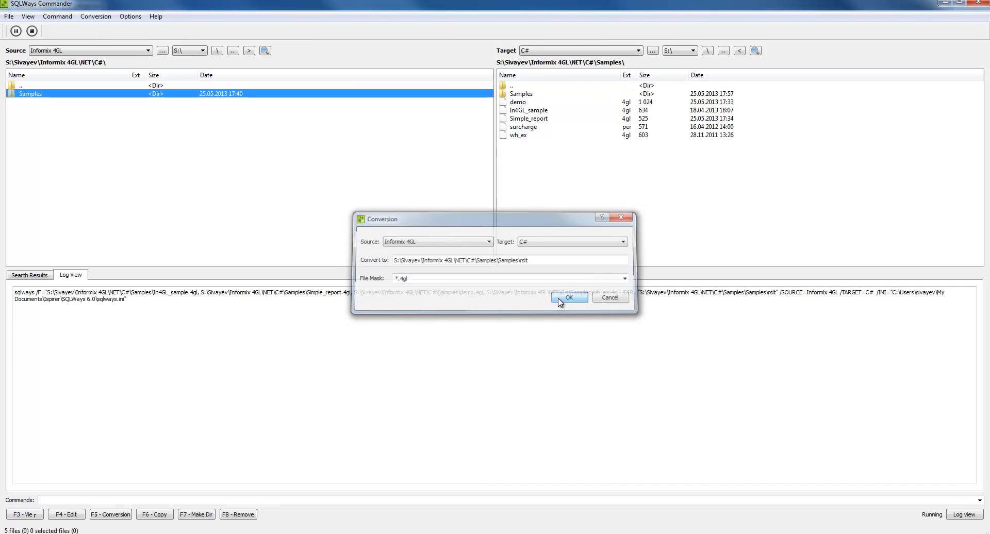
# Step: Run the Samples conversion and open the Samples output folder in the target panel
pyautogui.click(566, 298)
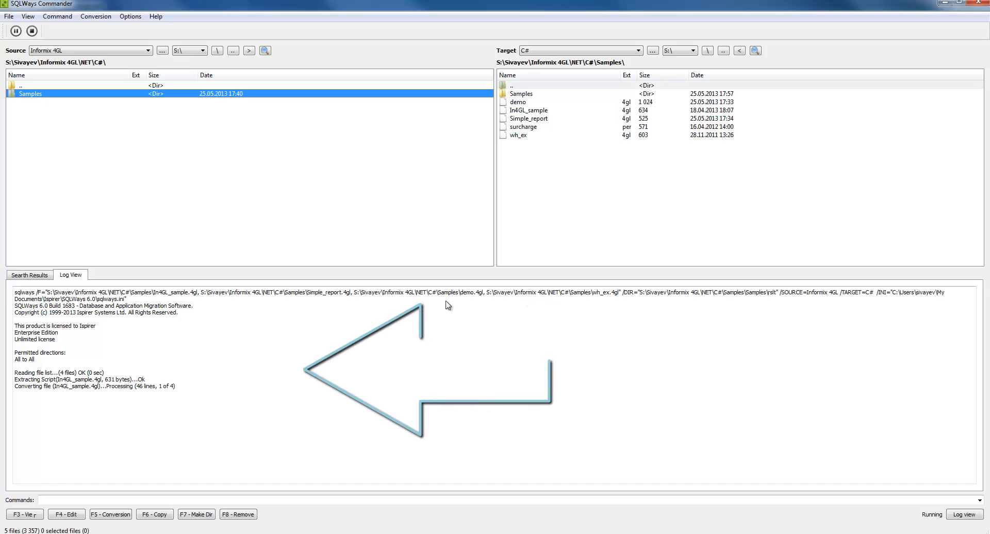
pyautogui.moveTo(592, 149)
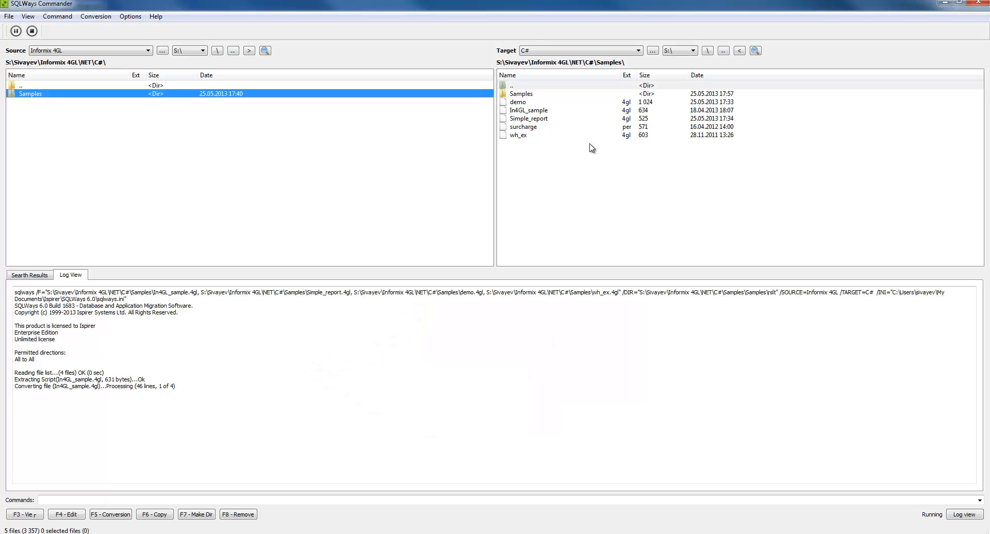
pyautogui.moveTo(357, 392)
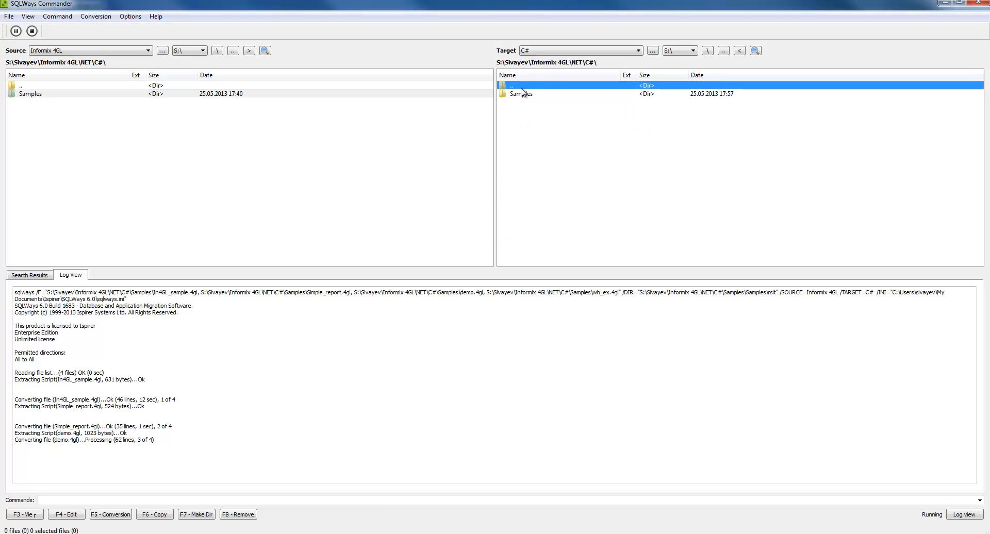
pyautogui.doubleClick(520, 94)
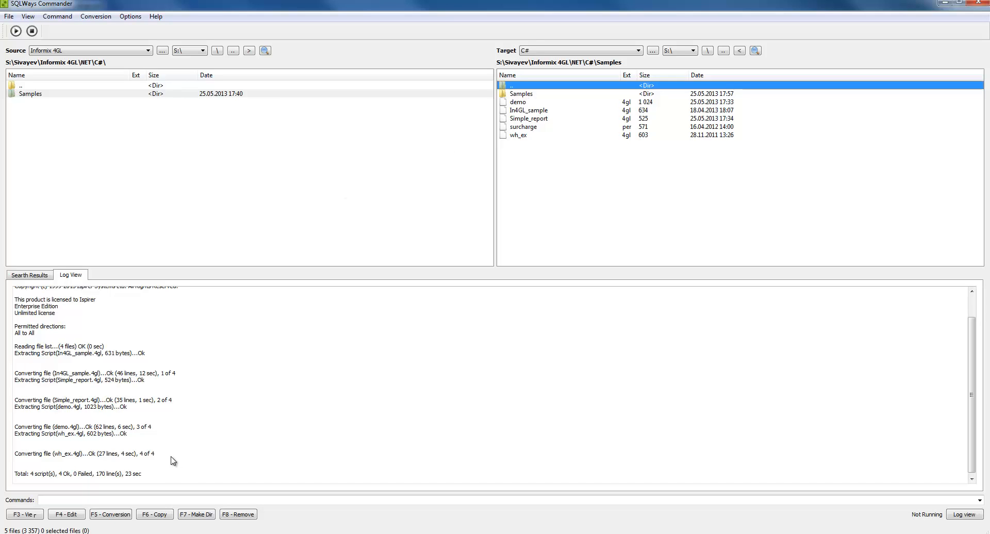
pyautogui.moveTo(203, 453)
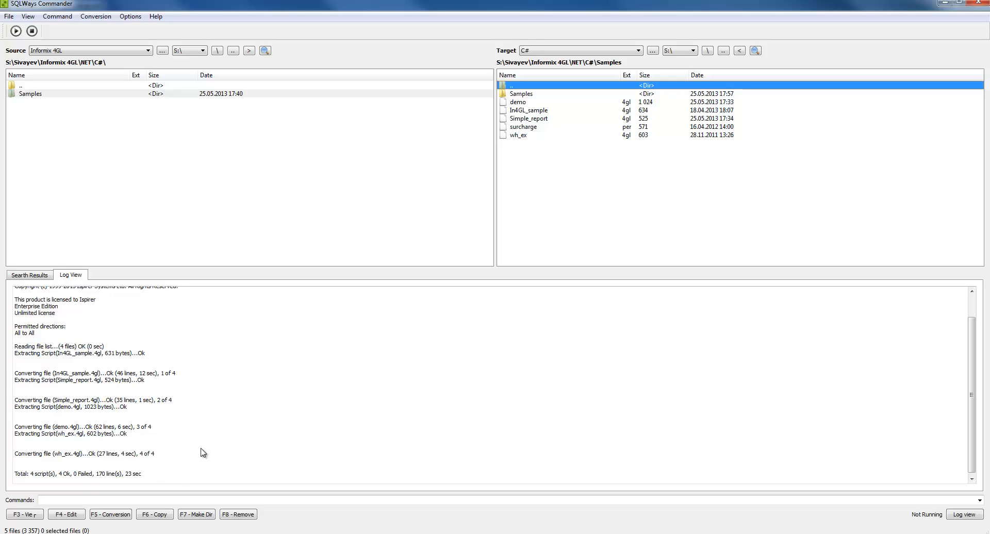
pyautogui.moveTo(355, 427)
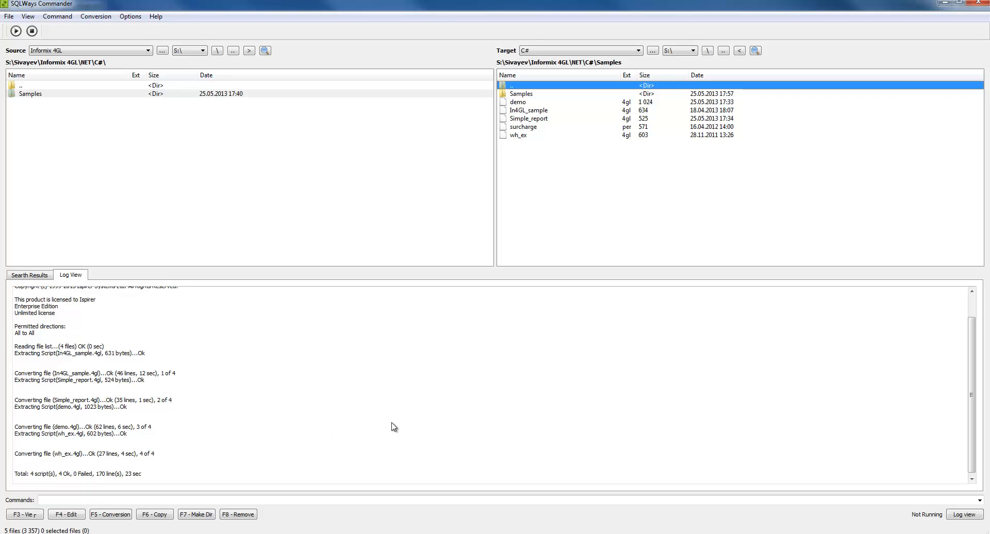
pyautogui.moveTo(549, 410)
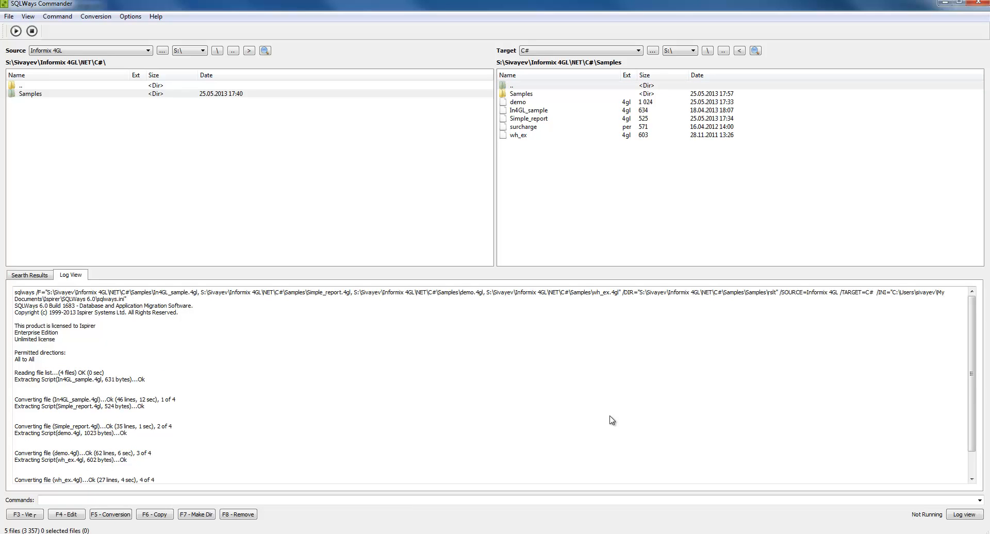
# Step: Open the rslt results folder on the target side and the source Samples folder
pyautogui.click(520, 93)
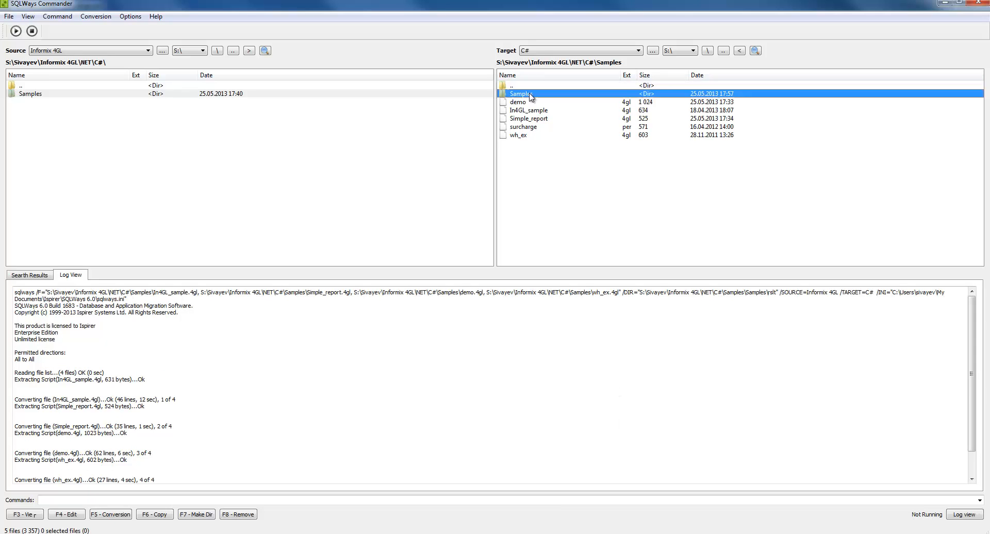
pyautogui.doubleClick(519, 94)
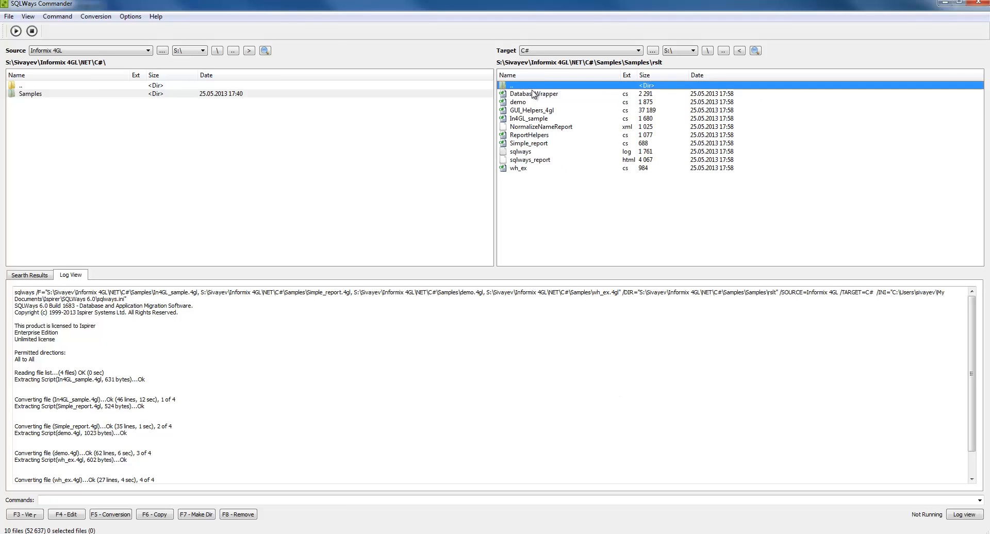
pyautogui.moveTo(318, 124)
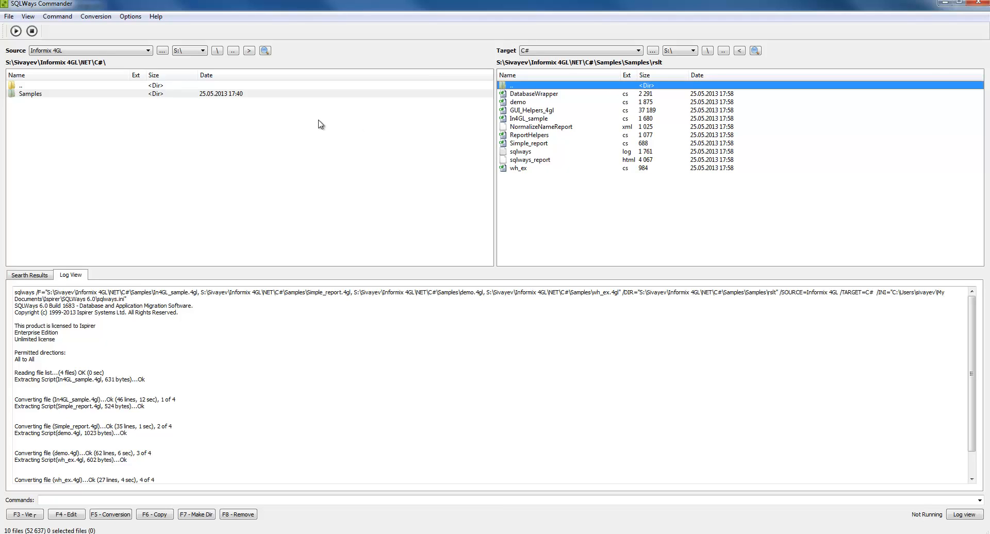
pyautogui.doubleClick(30, 93)
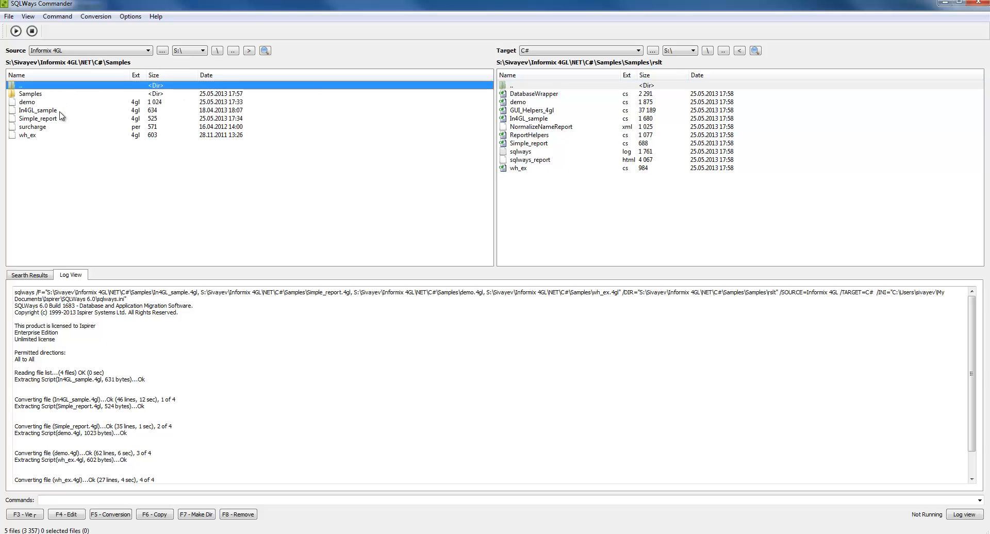
pyautogui.moveTo(42, 118)
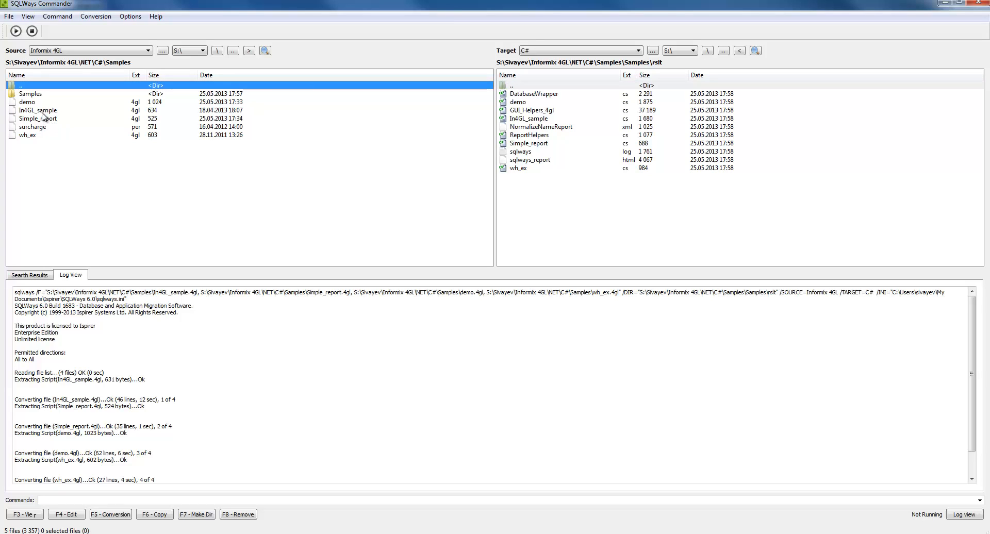
pyautogui.moveTo(39, 145)
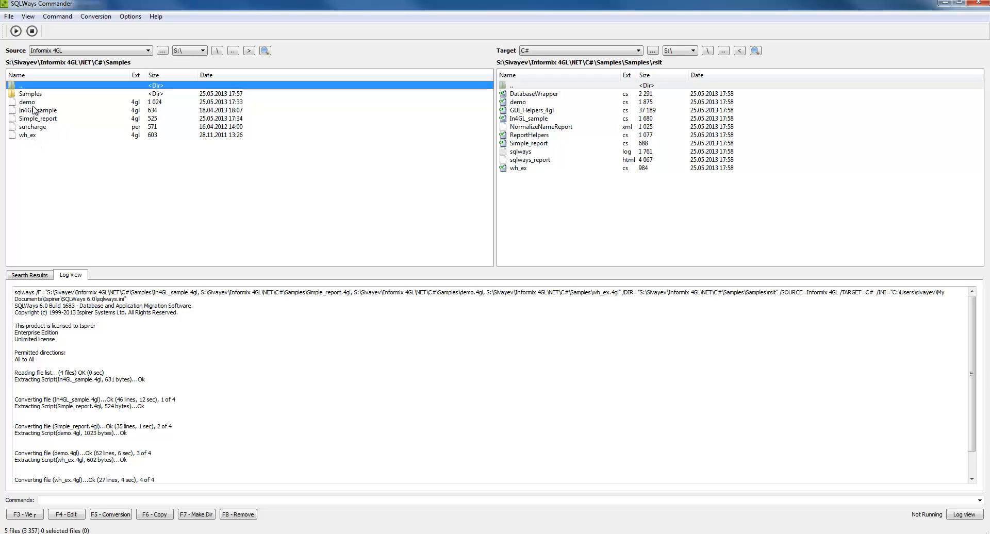
pyautogui.moveTo(35, 104)
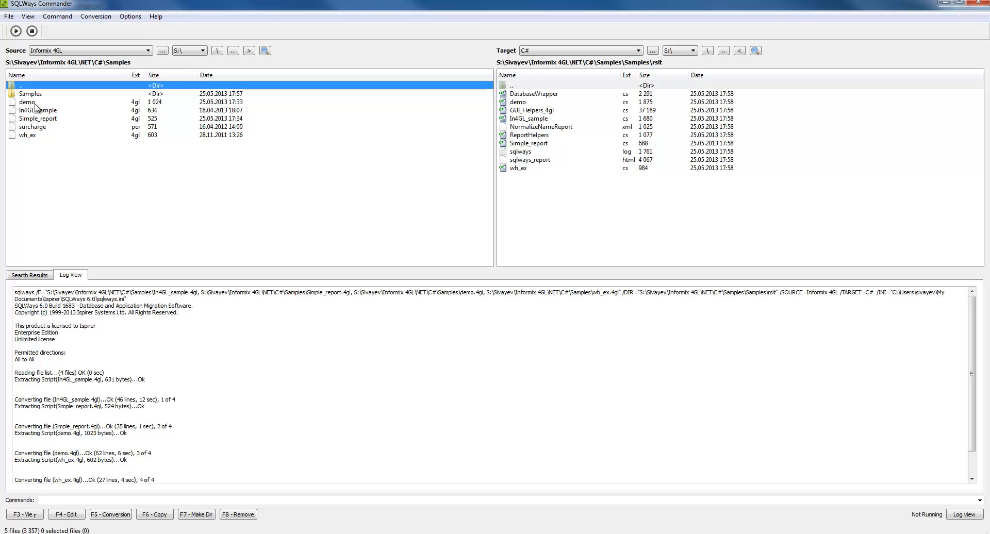
pyautogui.doubleClick(26, 102)
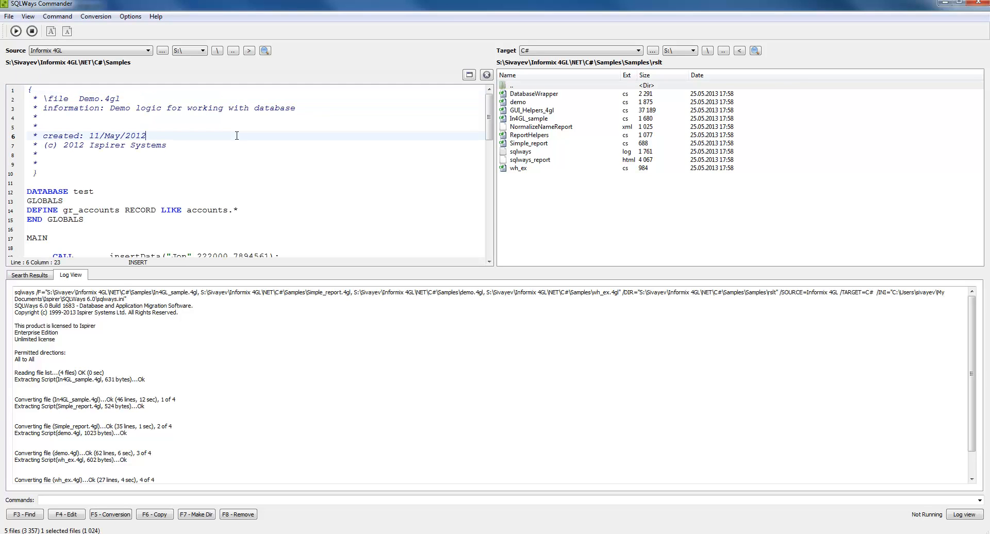
pyautogui.scroll(-3)
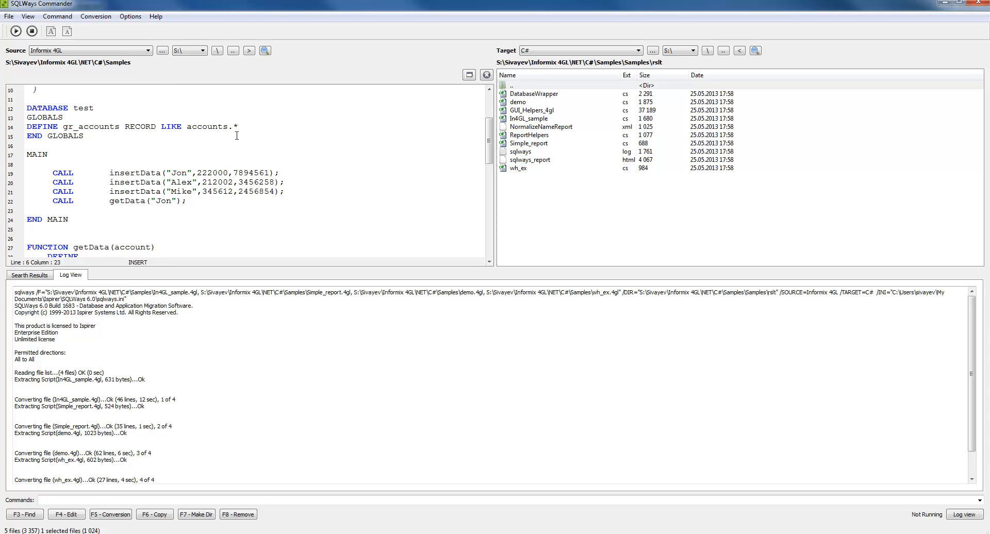
pyautogui.scroll(3)
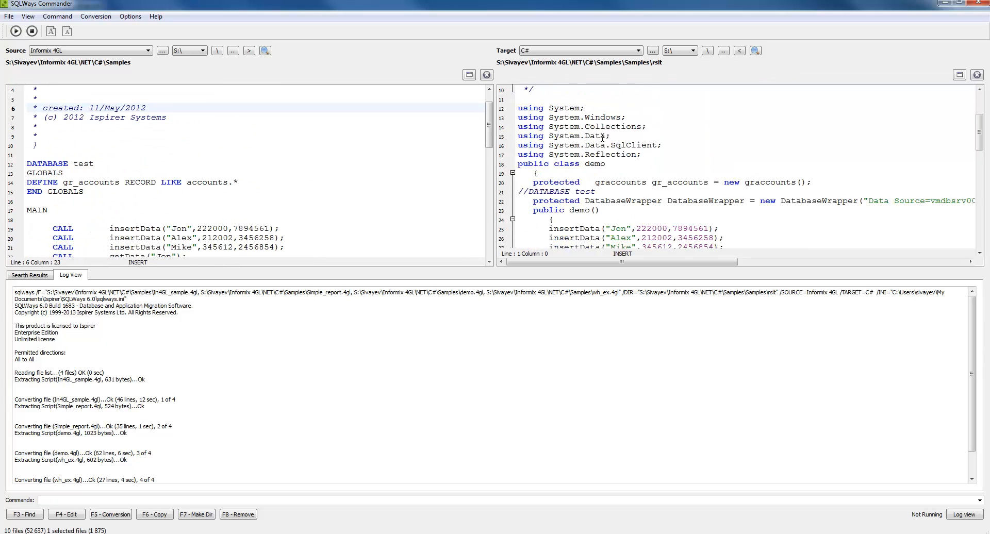
pyautogui.scroll(-3)
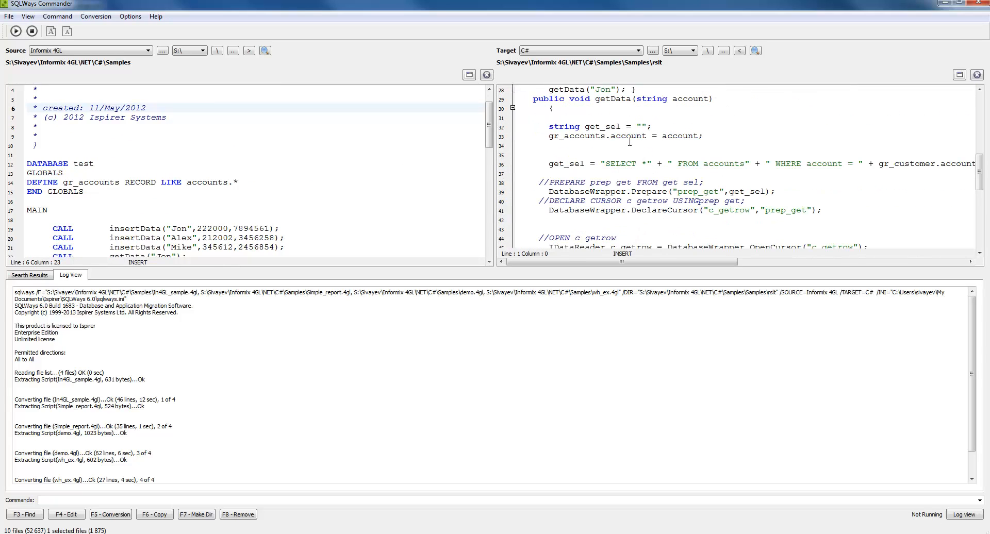
pyautogui.scroll(-3)
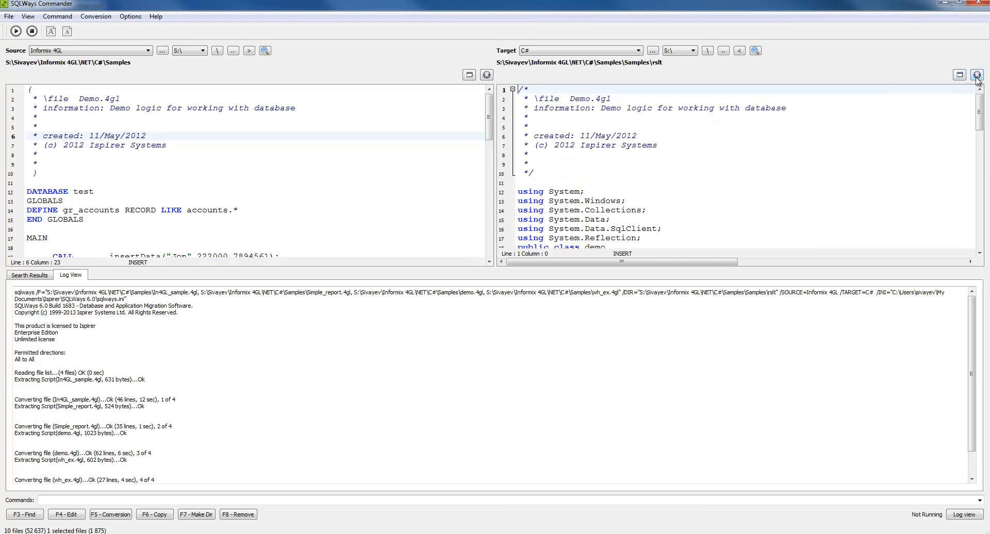
pyautogui.click(977, 75)
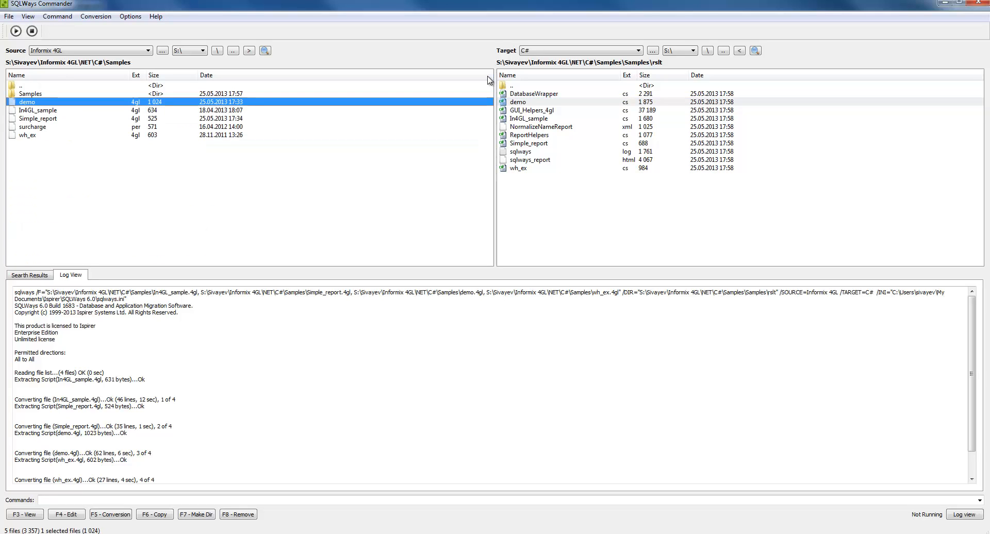
pyautogui.moveTo(534, 113)
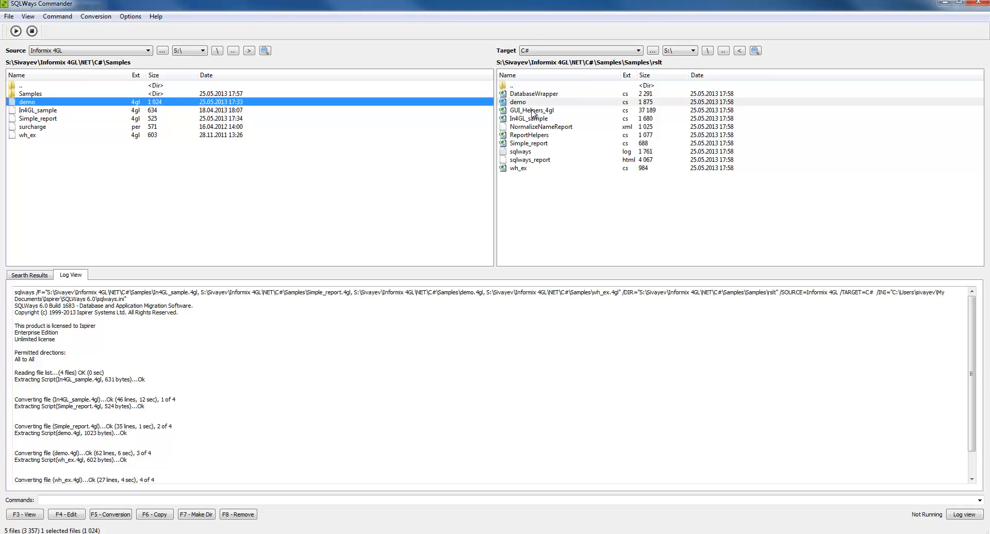
pyautogui.moveTo(536, 99)
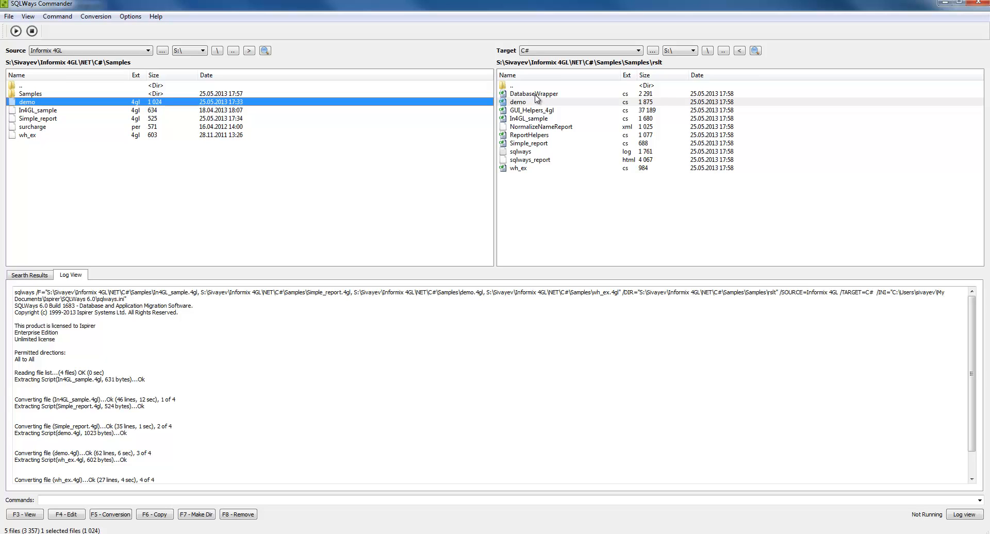
# Step: View DatabaseWrapper.cs, reading its connection constructors and cursor methods, then close the viewer
pyautogui.doubleClick(534, 93)
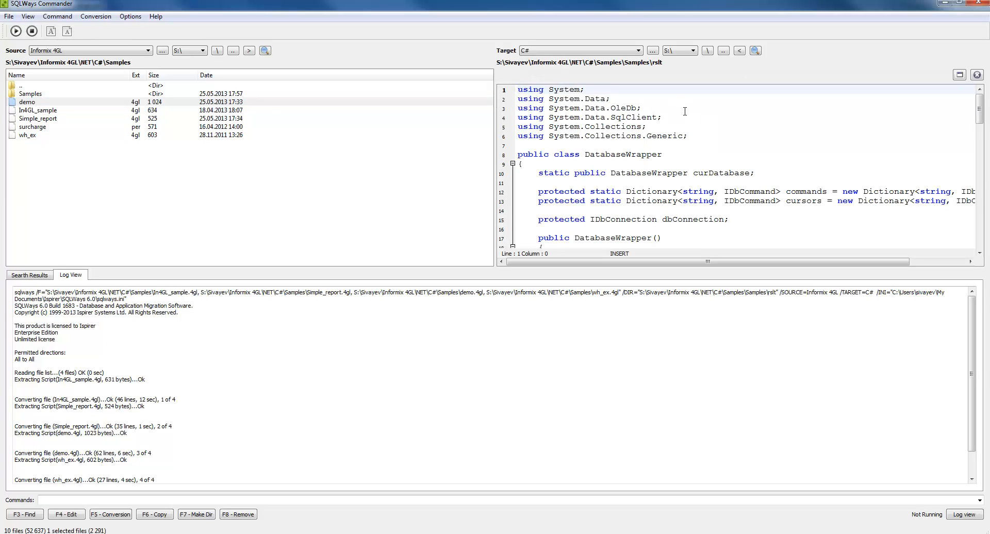
pyautogui.scroll(-3)
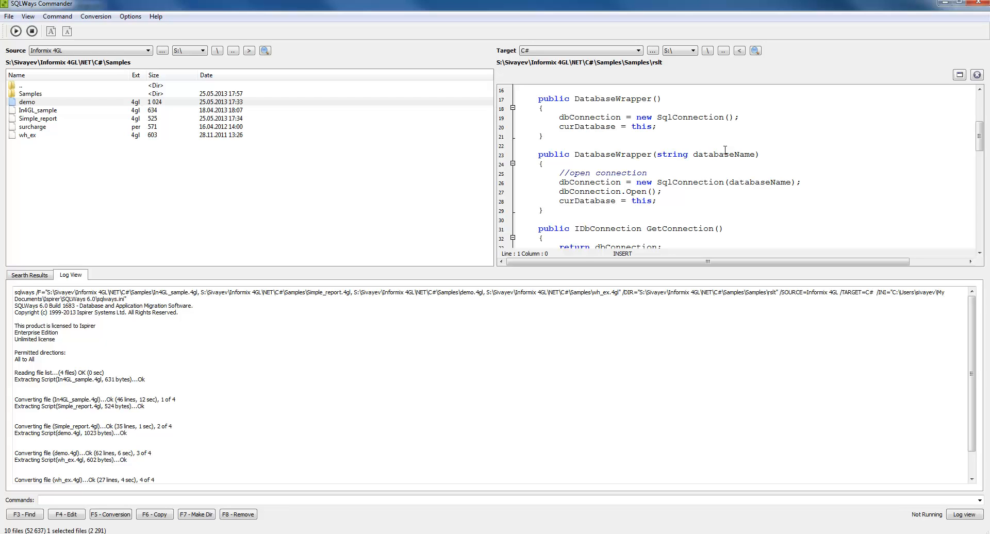
pyautogui.scroll(3)
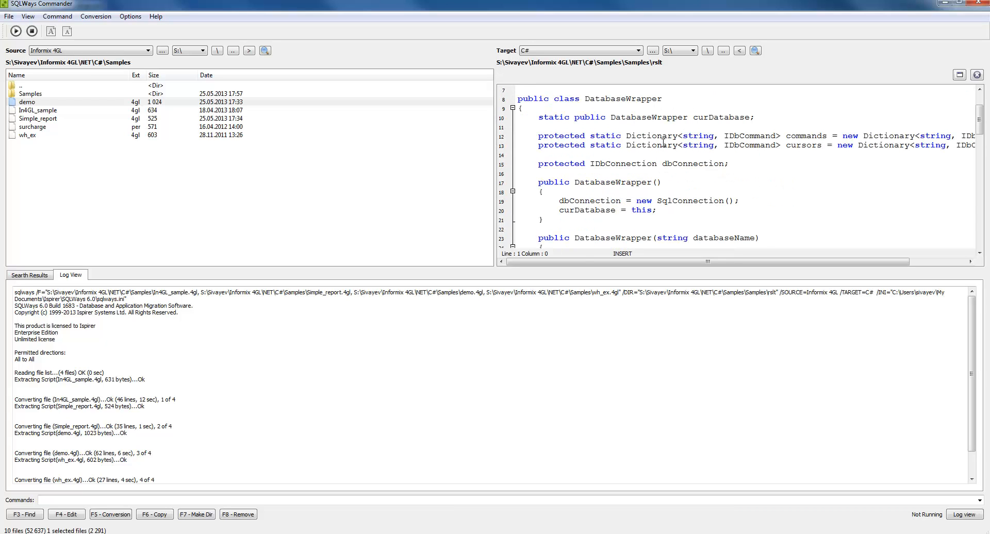
pyautogui.scroll(-3)
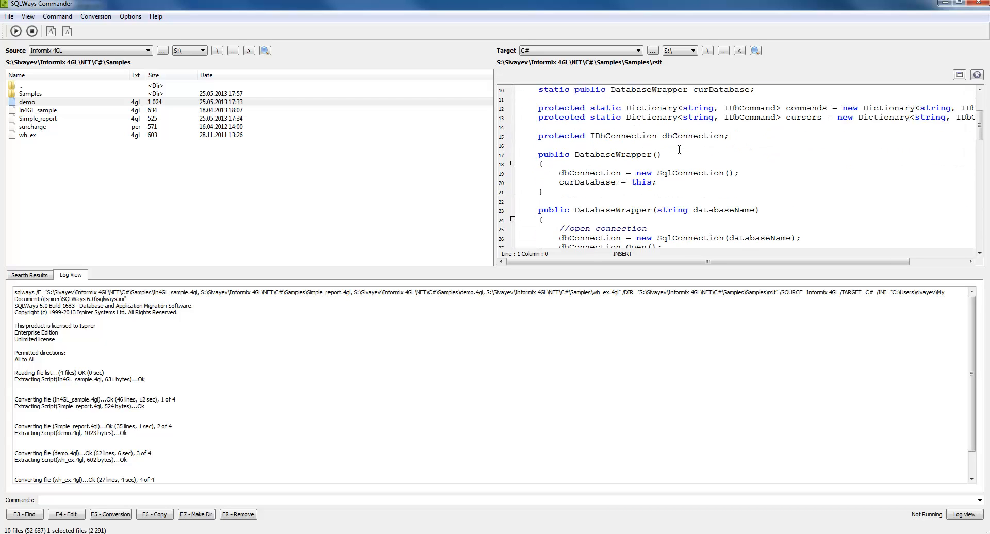
pyautogui.scroll(-3)
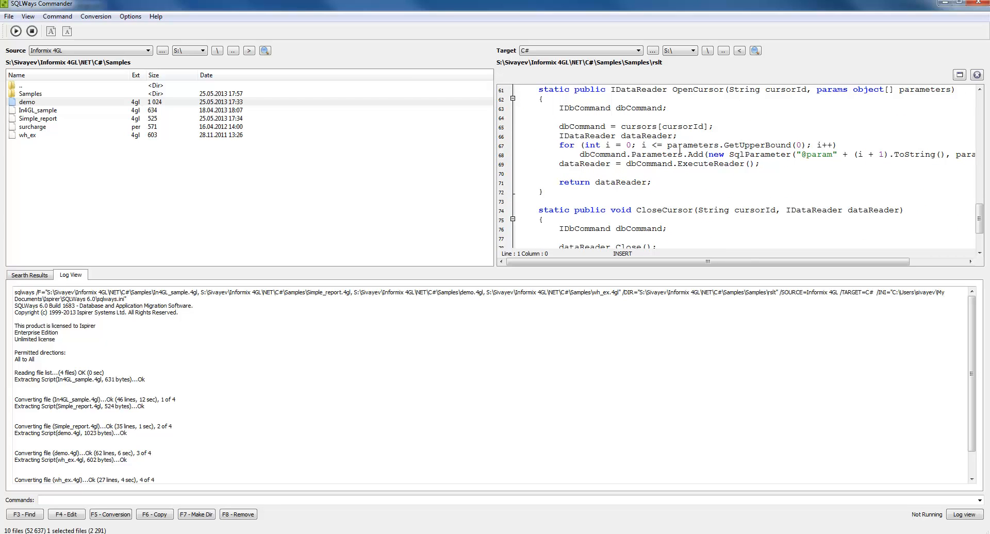
pyautogui.scroll(-3)
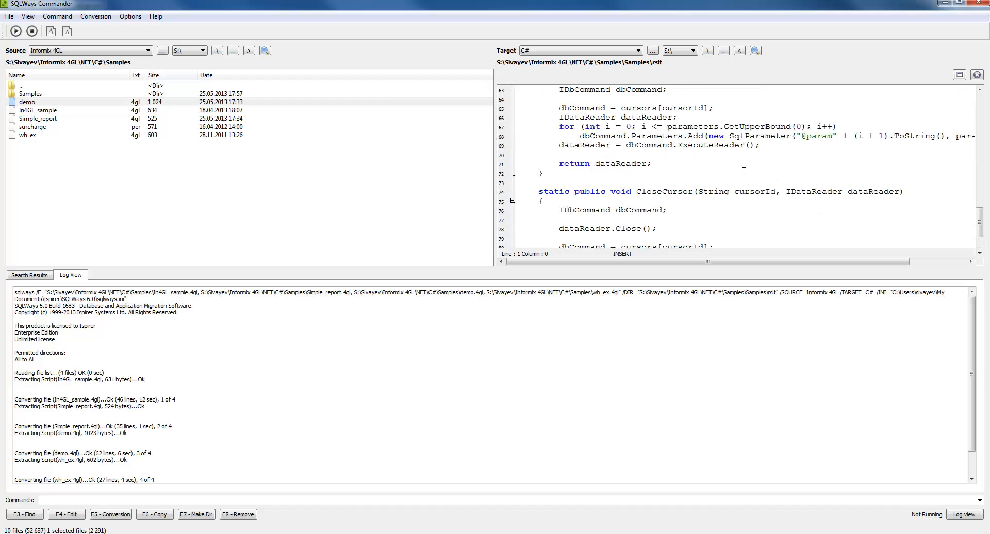
pyautogui.scroll(3)
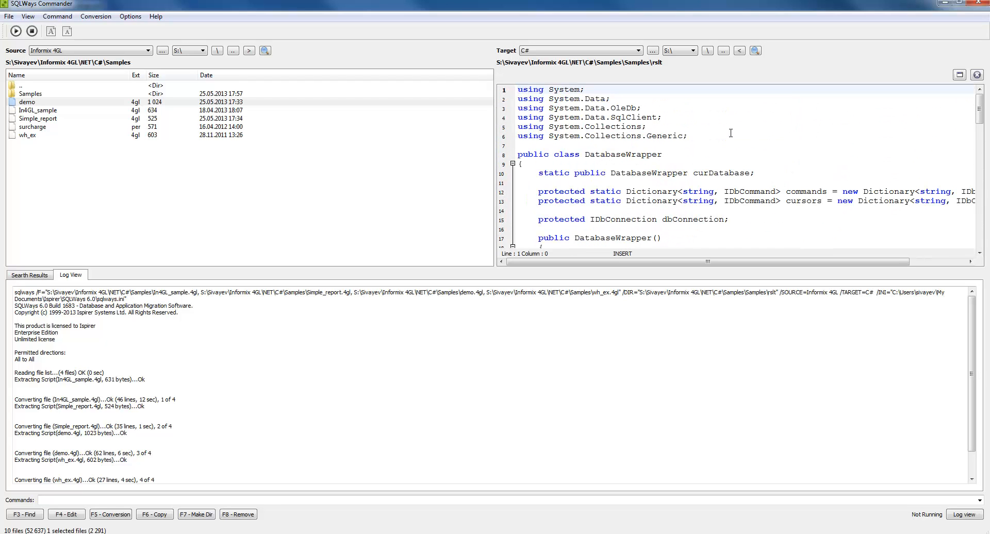
pyautogui.click(977, 75)
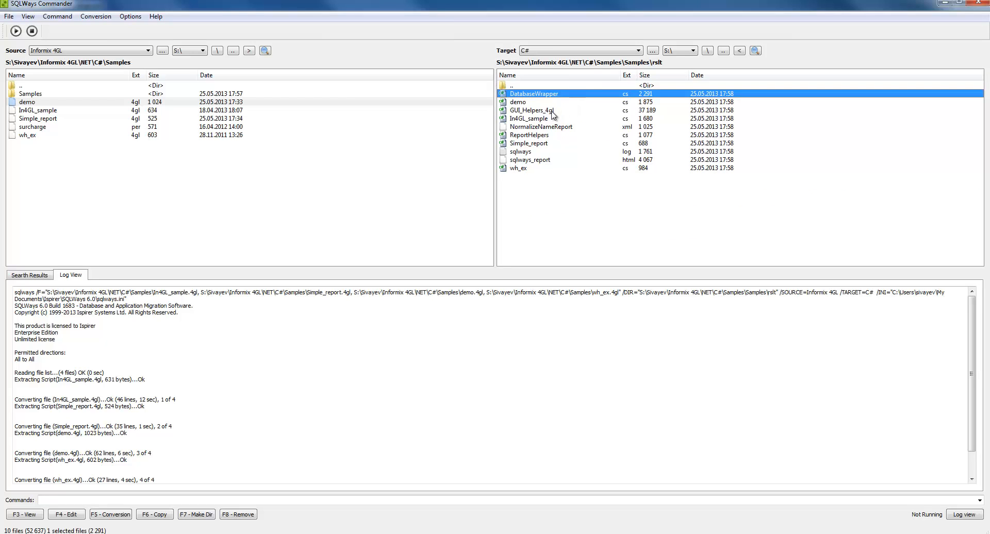
pyautogui.click(532, 110)
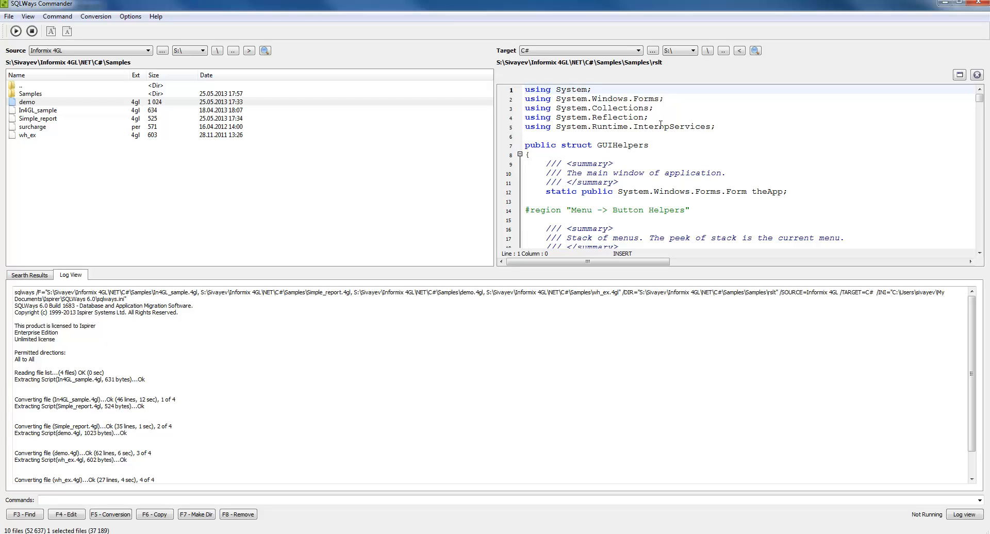
pyautogui.scroll(-3)
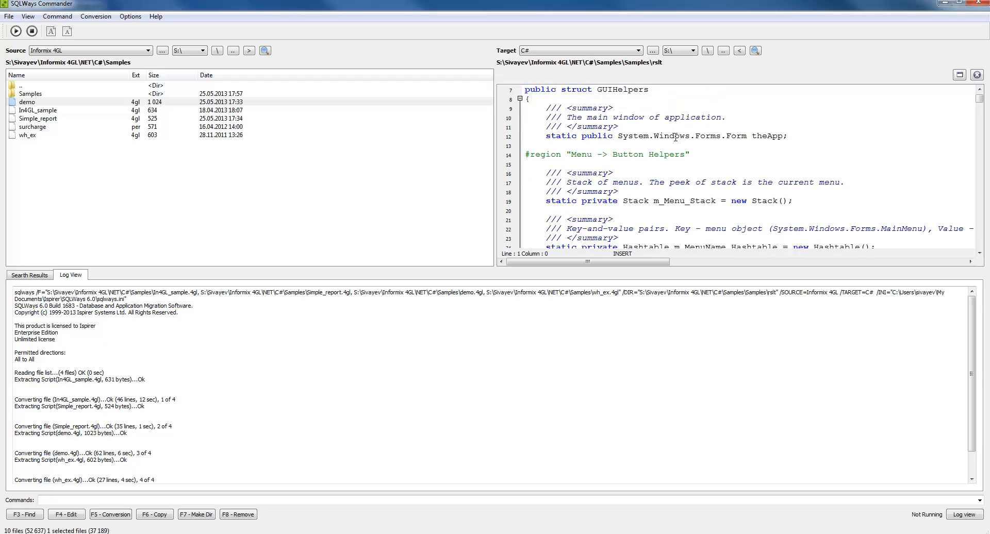
pyautogui.scroll(-3)
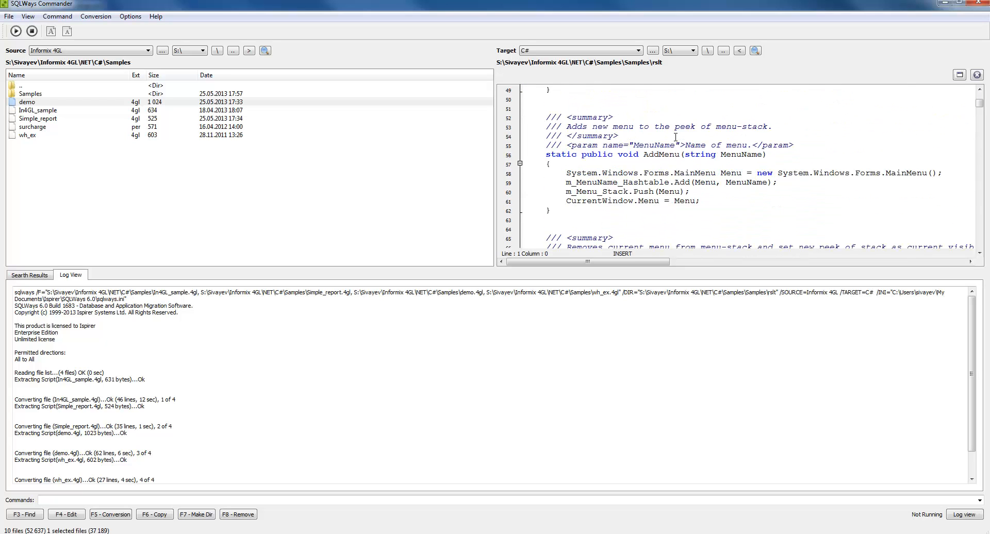
pyautogui.scroll(-3)
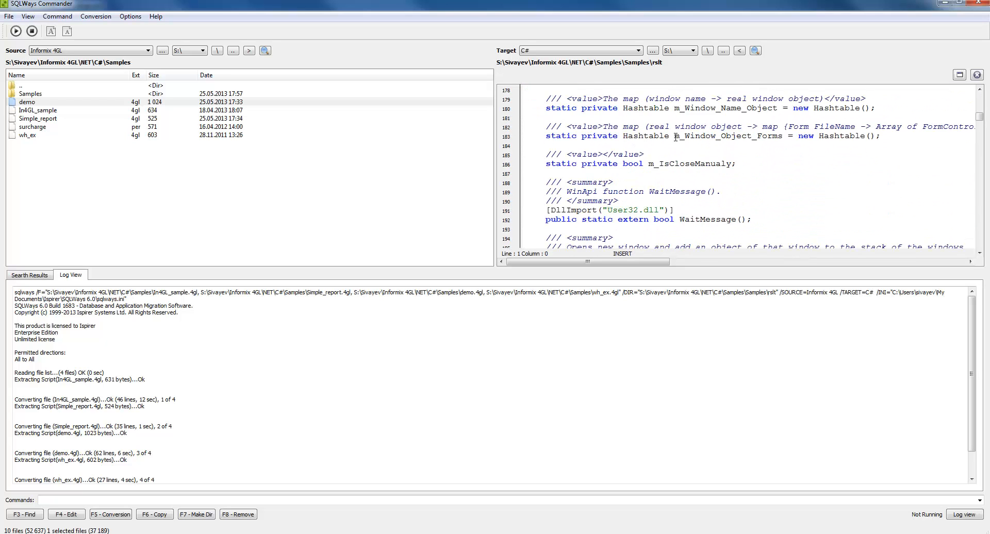
pyautogui.scroll(-3)
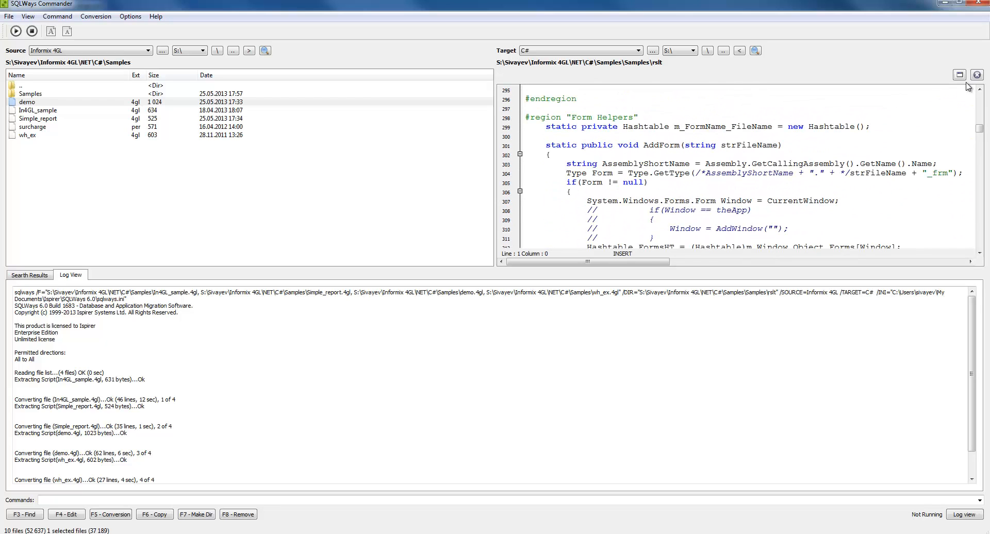
pyautogui.click(976, 75)
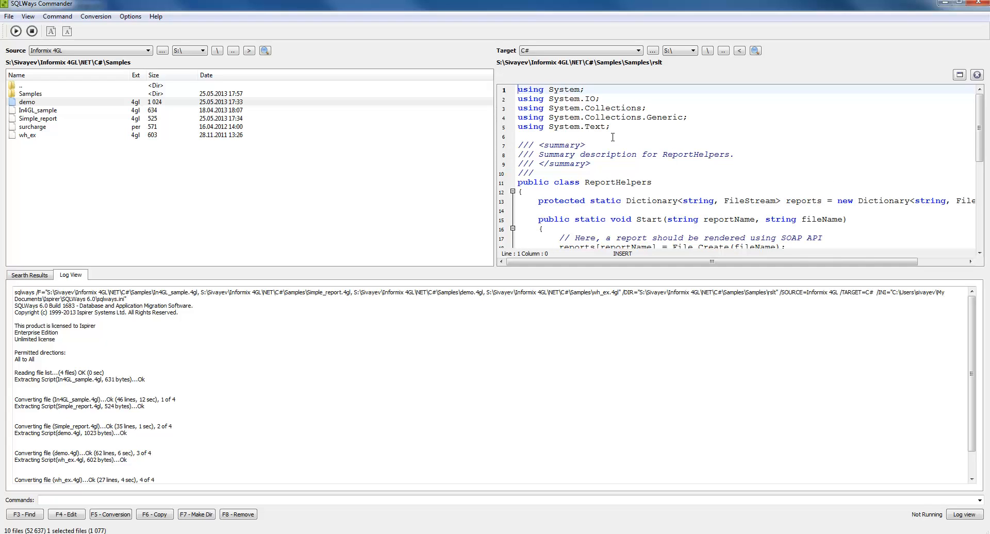
# Step: Scroll through ReportHelpers.cs to read its Start, Print and Finish report methods
pyautogui.scroll(-3)
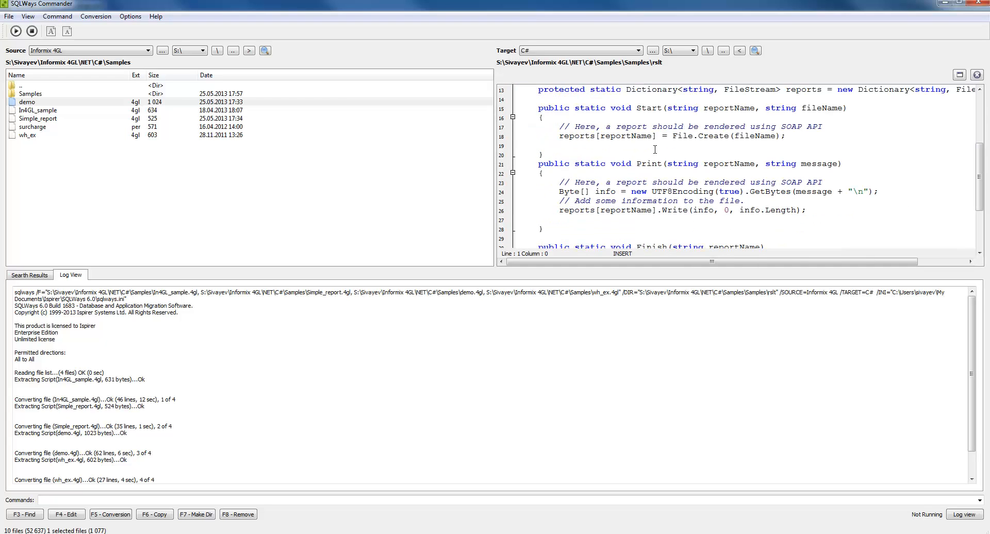
pyautogui.scroll(3)
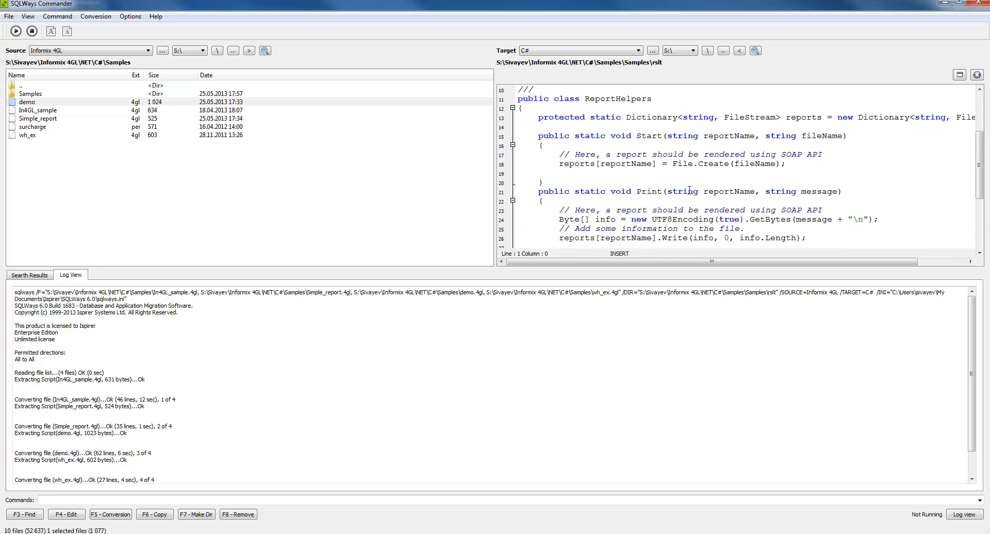
pyautogui.scroll(-3)
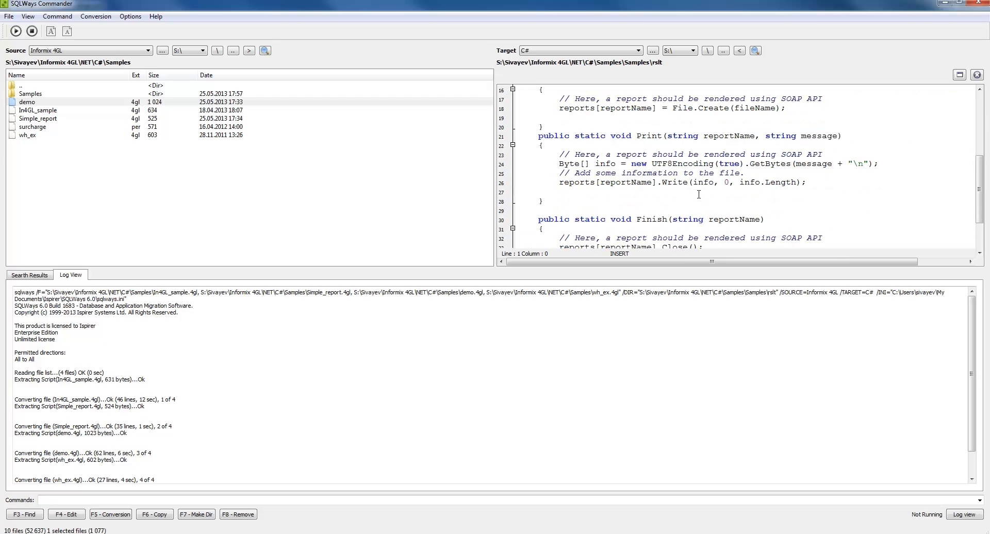
pyautogui.scroll(3)
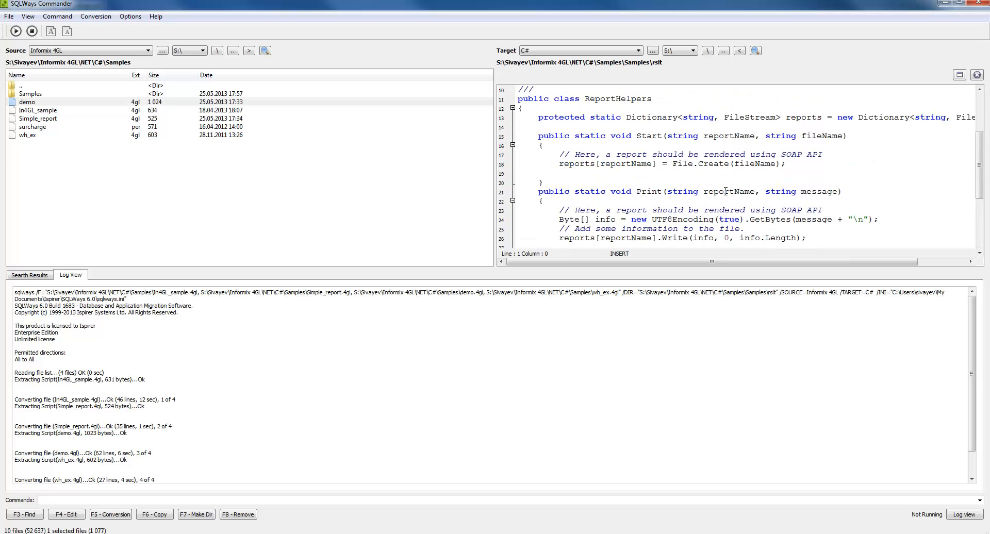
pyautogui.scroll(3)
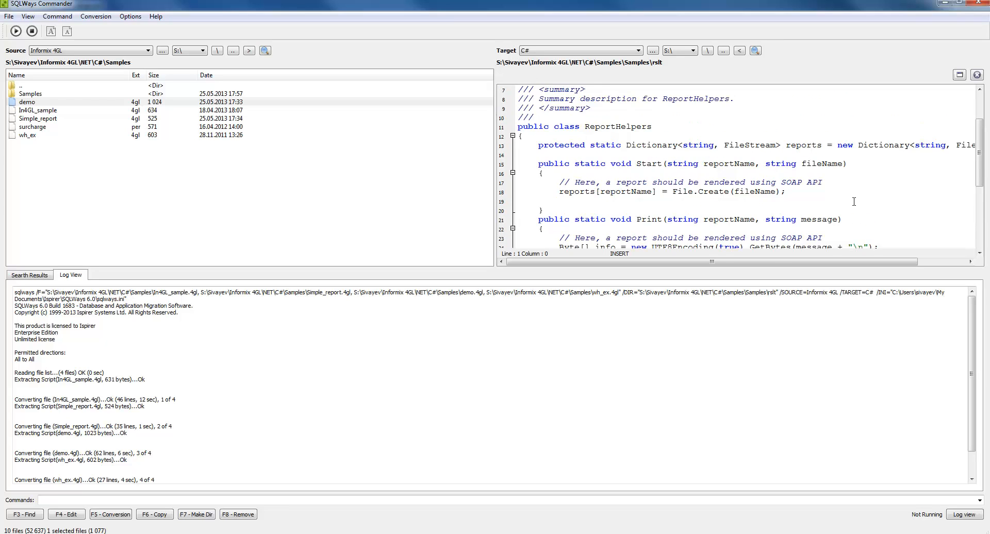
pyautogui.scroll(3)
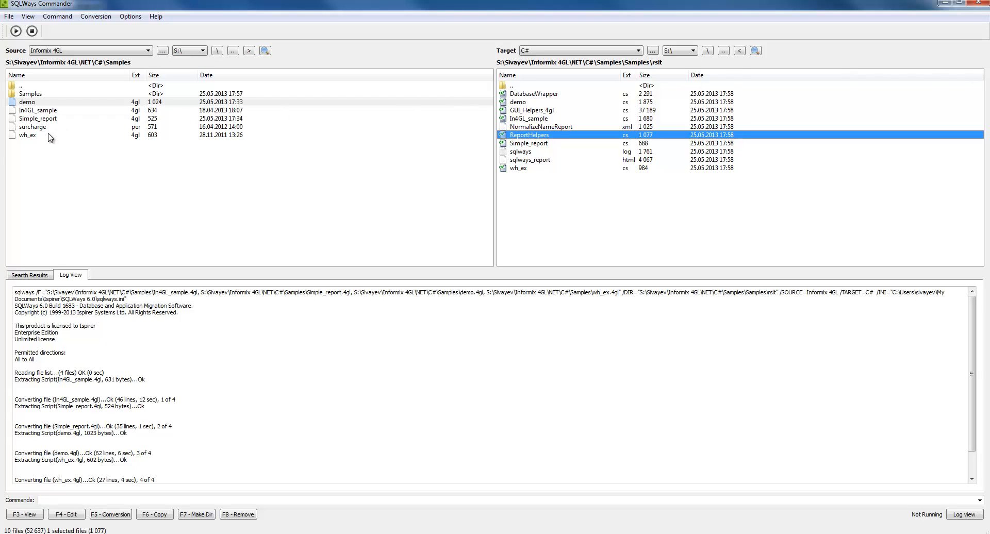
# Step: View the wh_ex.4gl source with its customer cursor loop and cust_list report
pyautogui.click(23, 514)
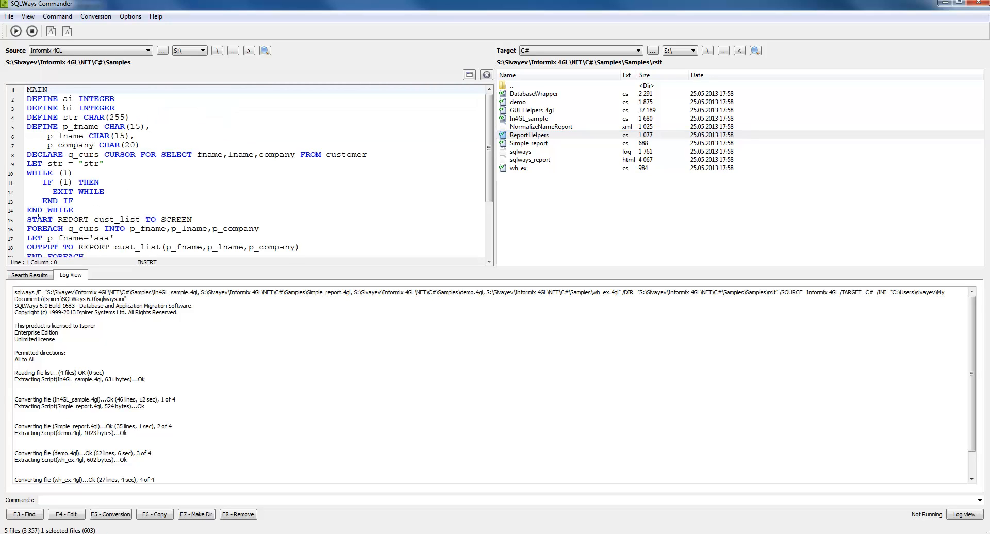
pyautogui.moveTo(556, 177)
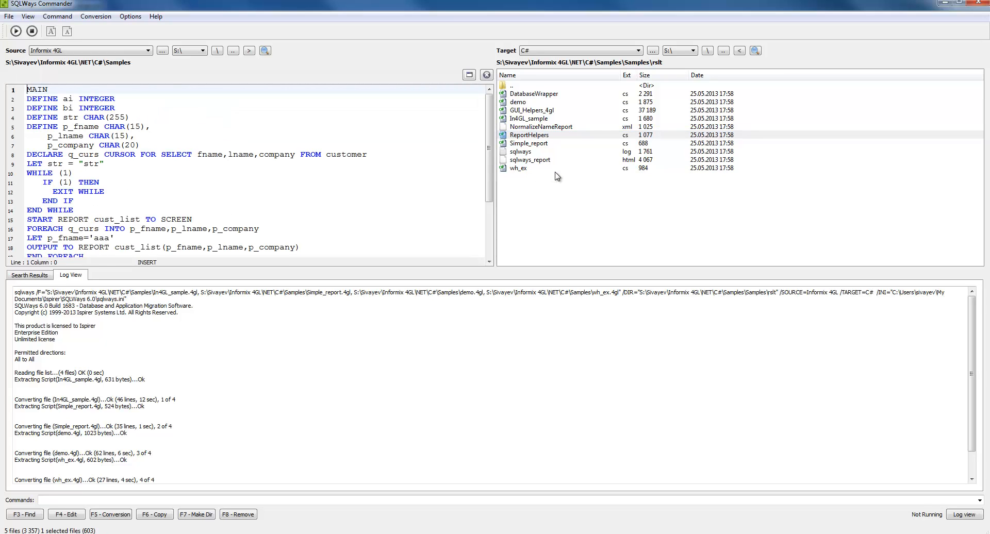
# Step: Open the converted wh_ex.cs and locate the ReportHelpers.Start report call
pyautogui.doubleClick(518, 168)
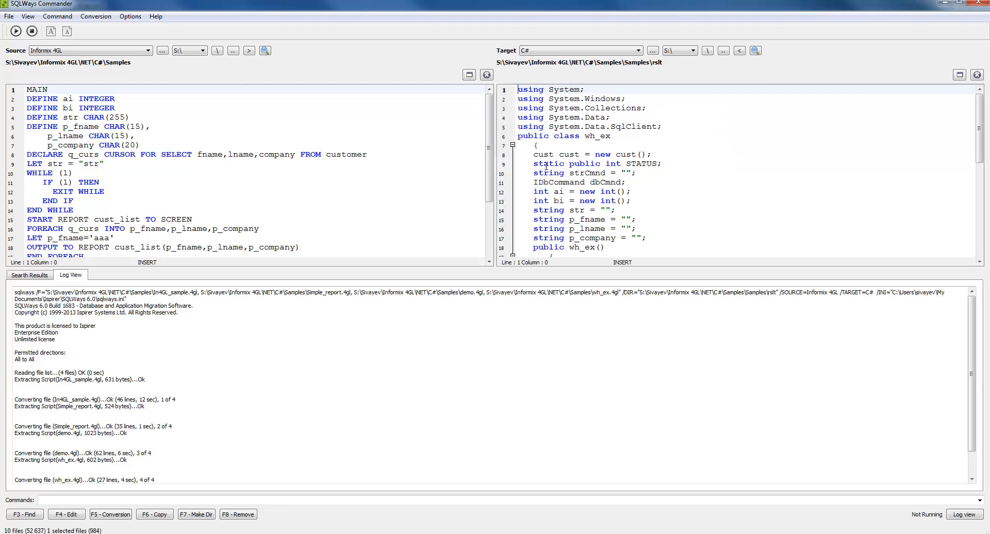
pyautogui.scroll(-3)
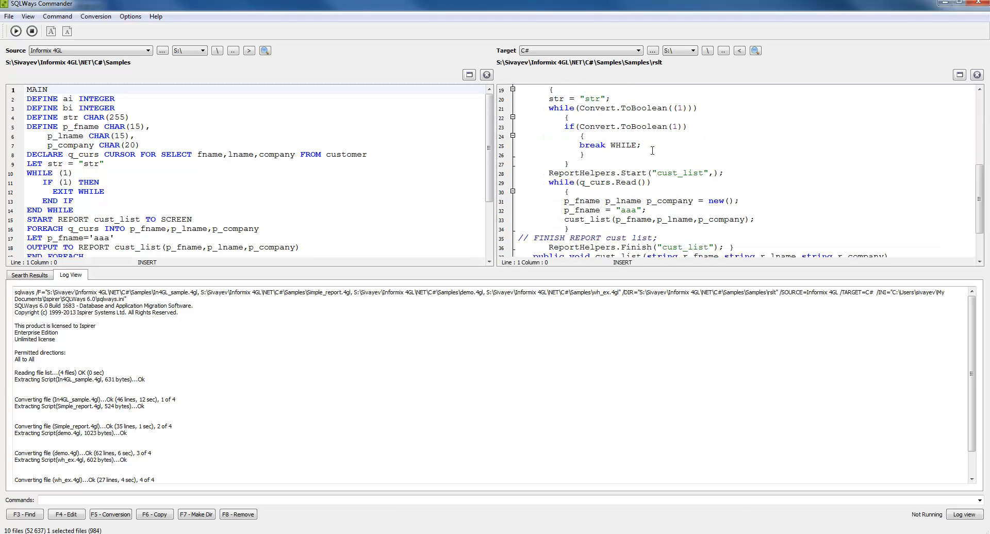
pyautogui.scroll(-3)
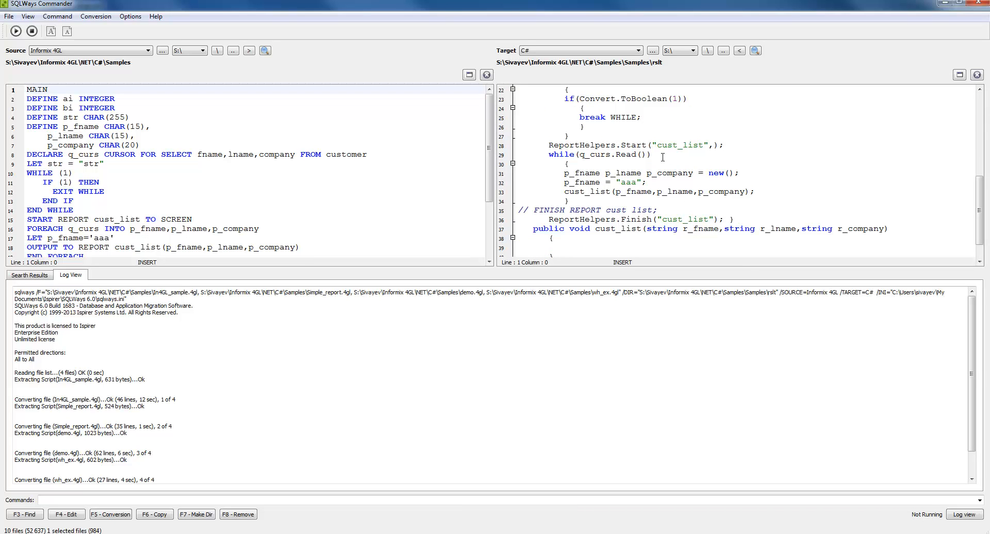
pyautogui.scroll(3)
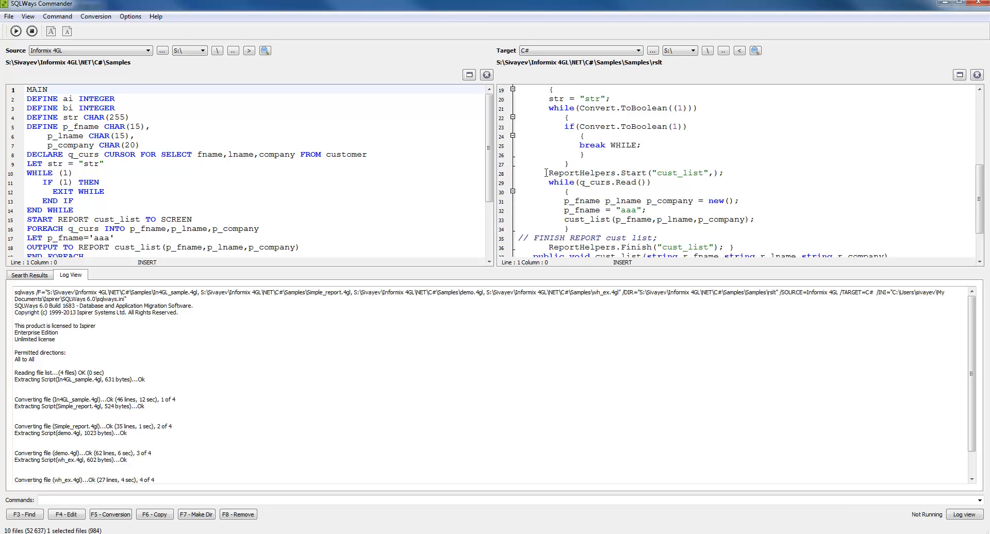
pyautogui.click(631, 173)
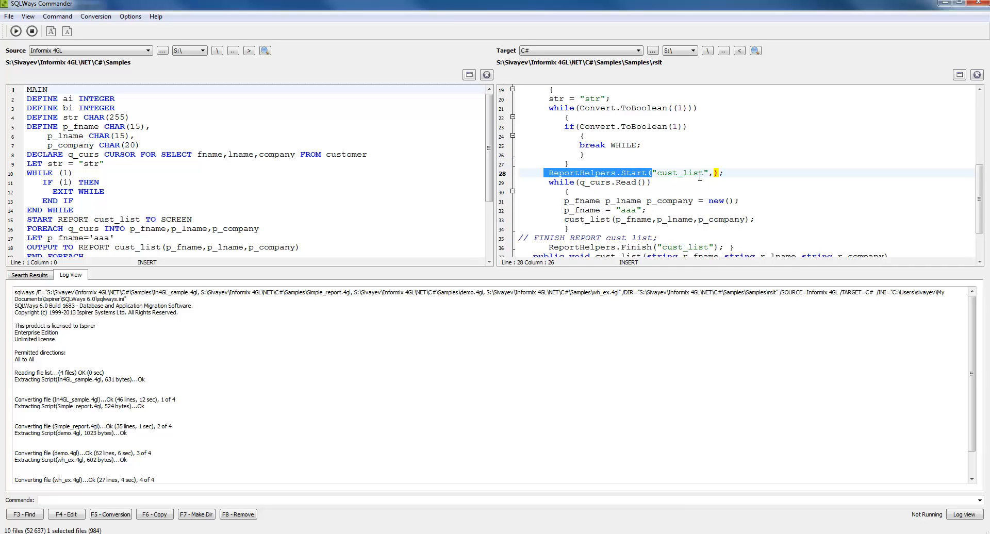
# Step: Locate the ReportHelpers.Finish call, then close the code viewers
pyautogui.scroll(3)
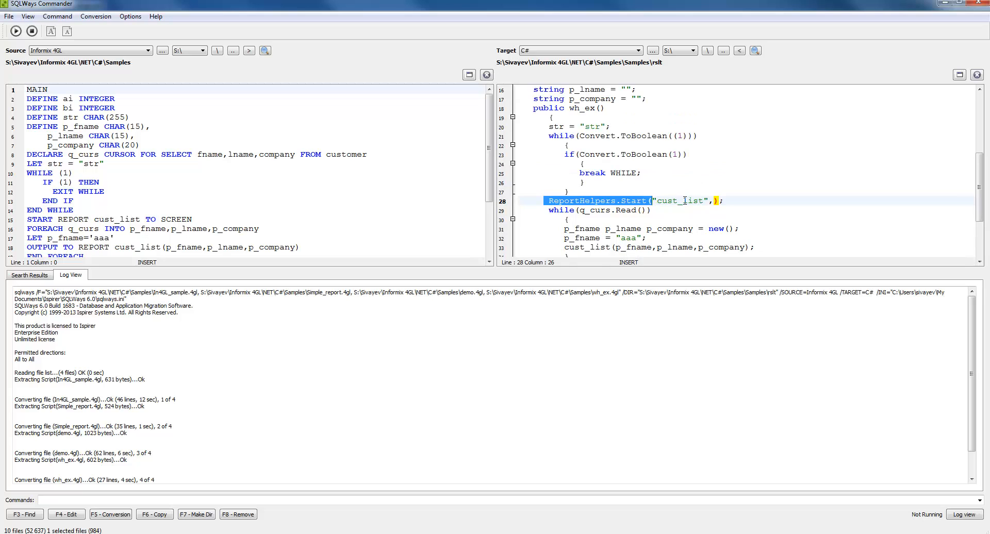
pyautogui.scroll(-3)
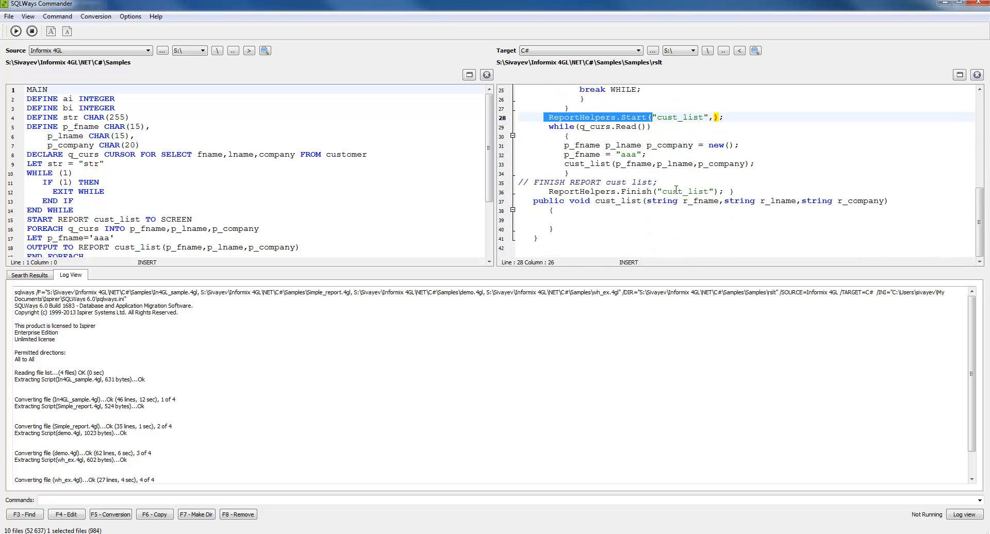
pyautogui.click(672, 191)
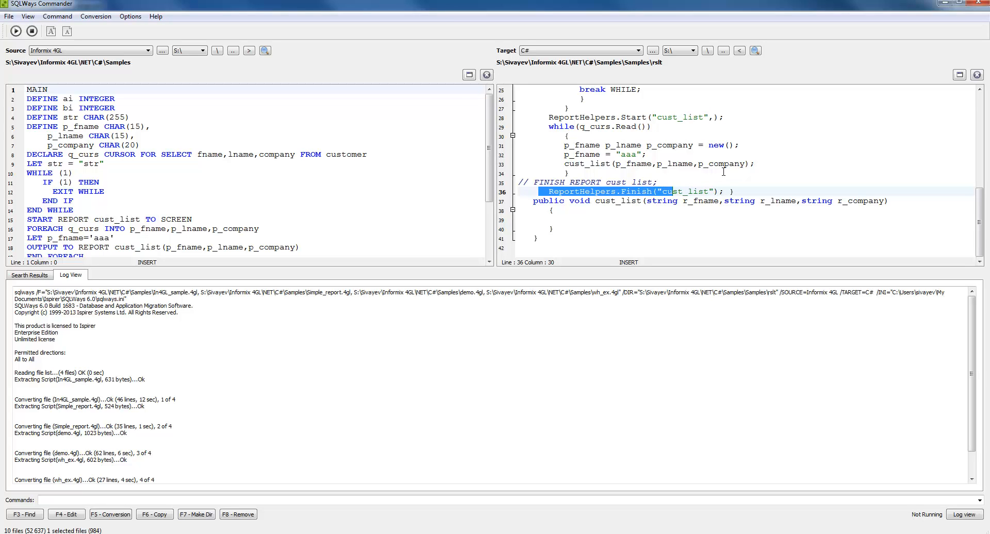
pyautogui.moveTo(630, 205)
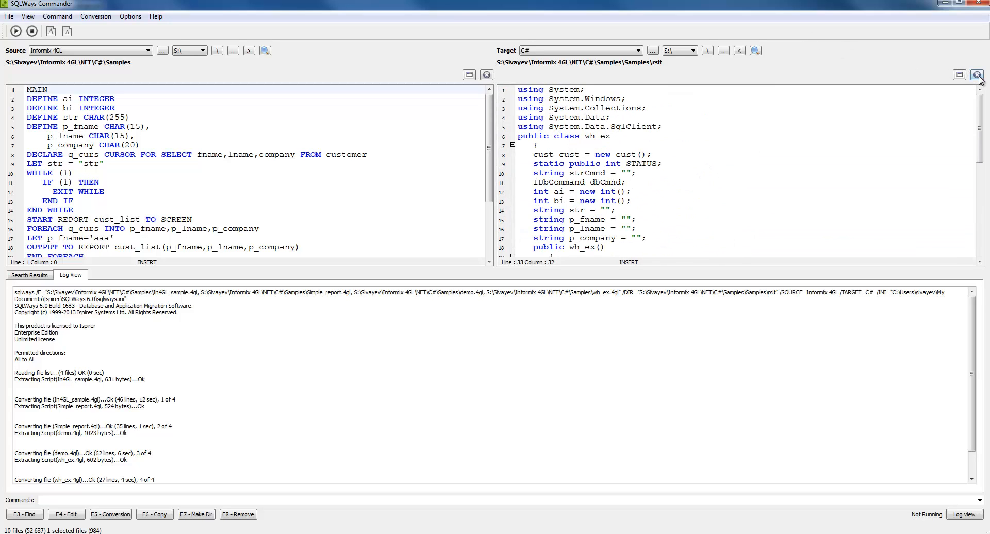
pyautogui.click(976, 74)
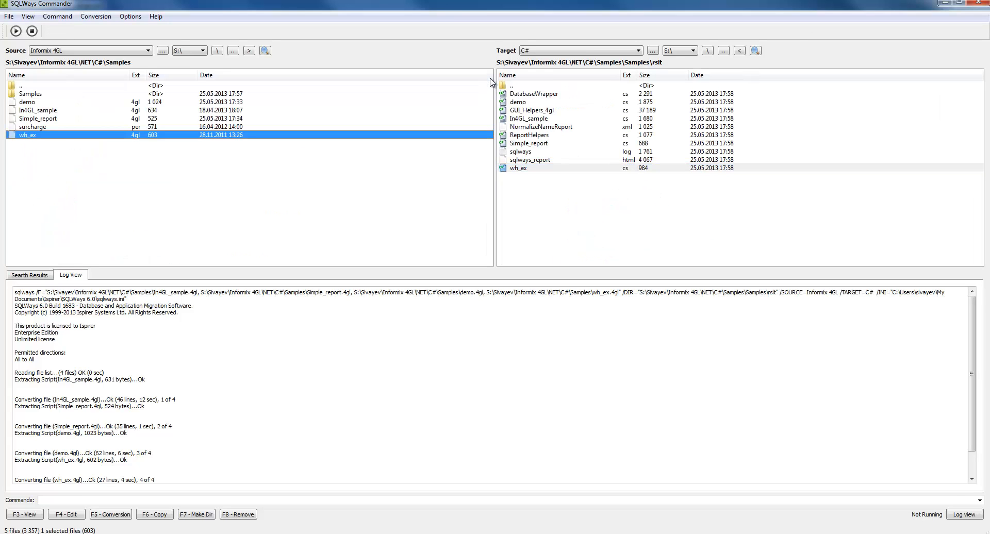